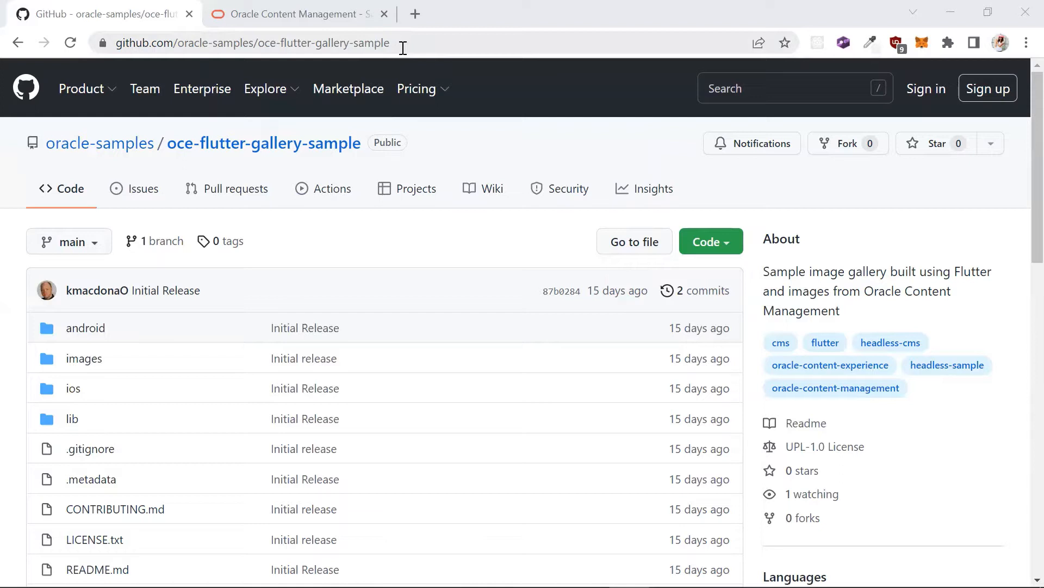
mouse_move(850, 189)
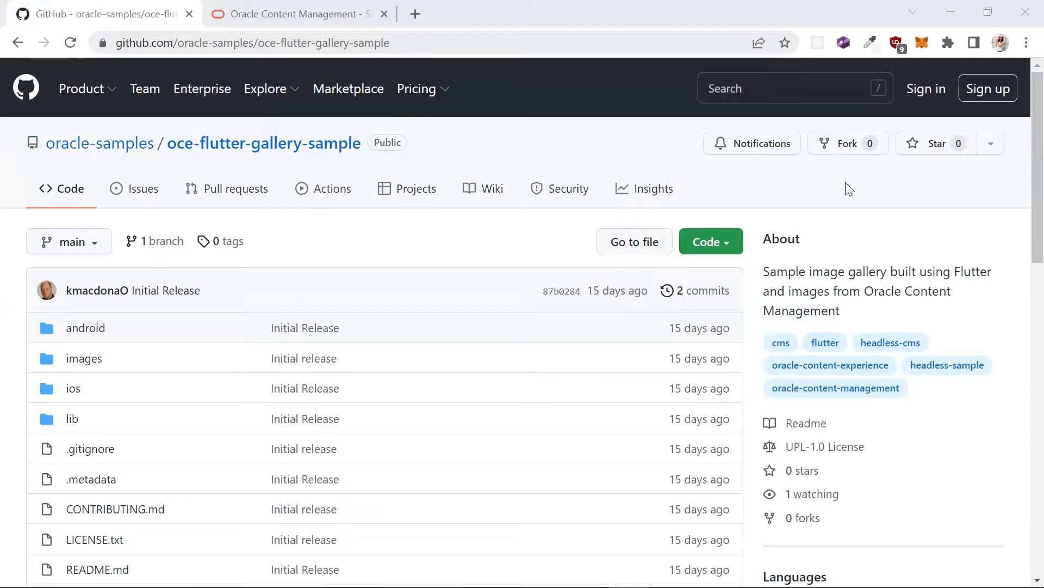
Copy the HTTPS clone URL of oce-flutter-gallery-sample from the Code dropdown
click(710, 241)
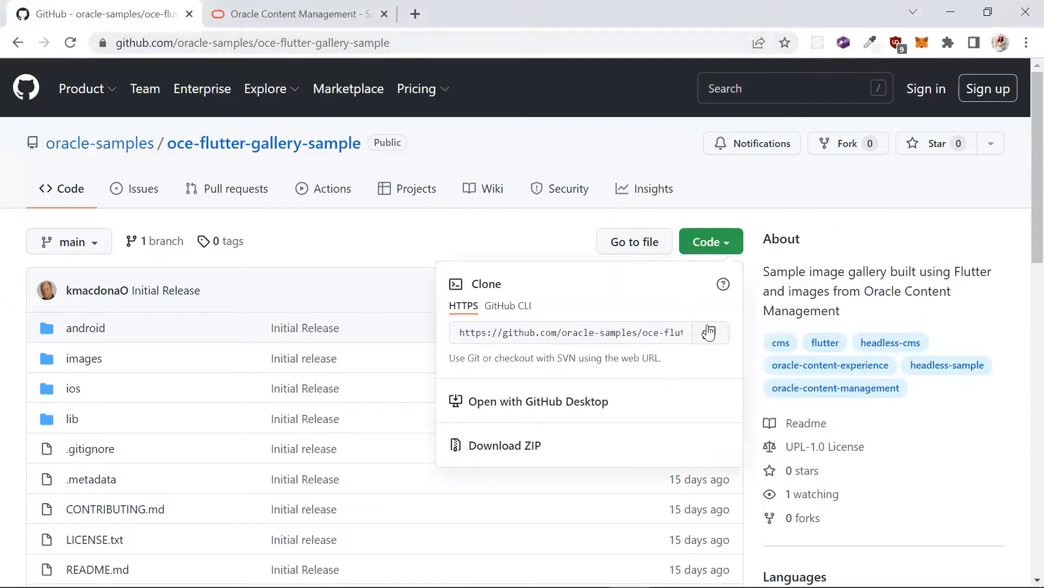
click(710, 333)
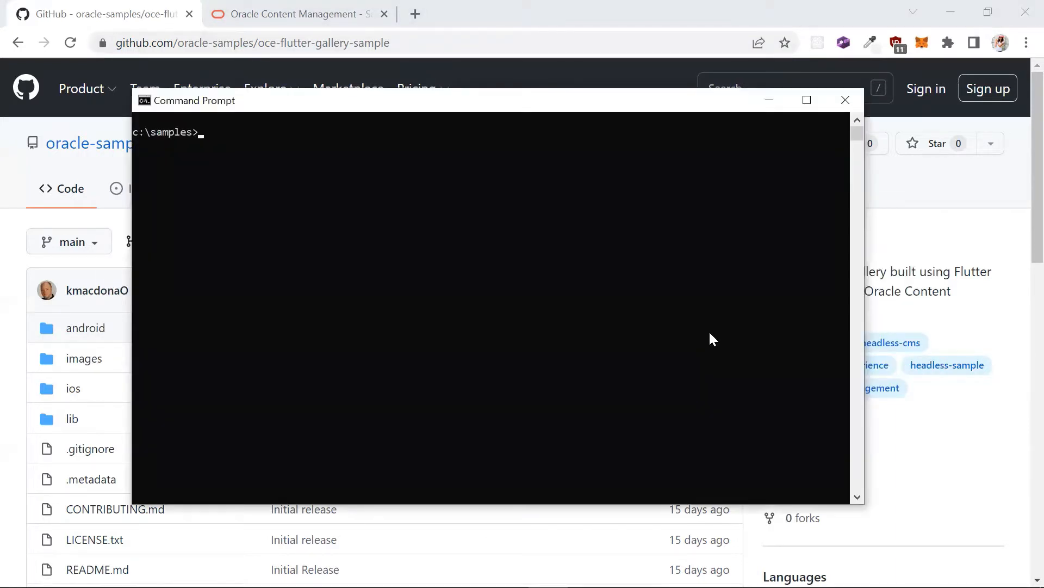
text(git clone)
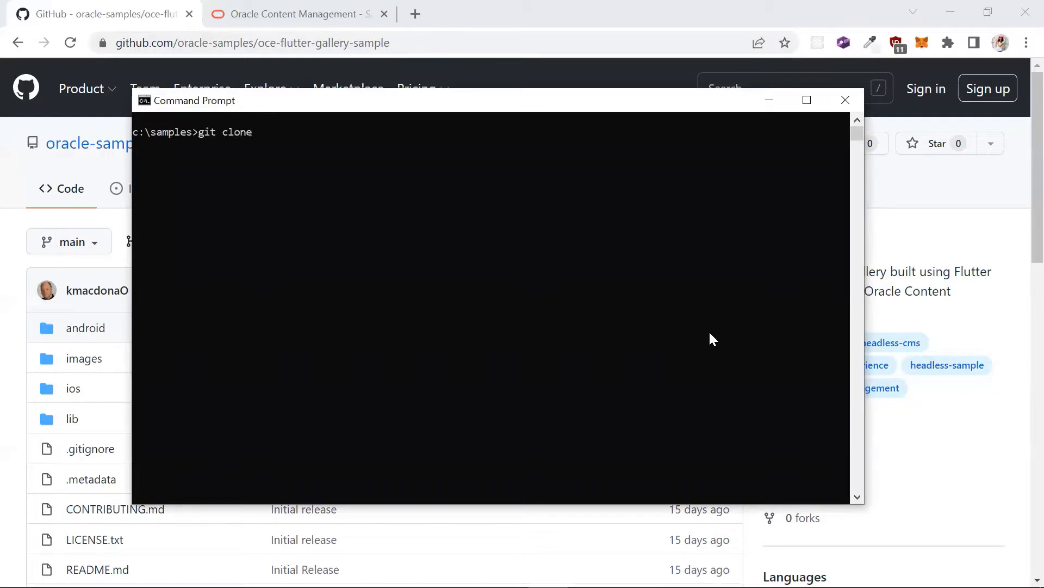
text(https://github.com/oracle-samples/oce-flutter-gallery-sample.git)
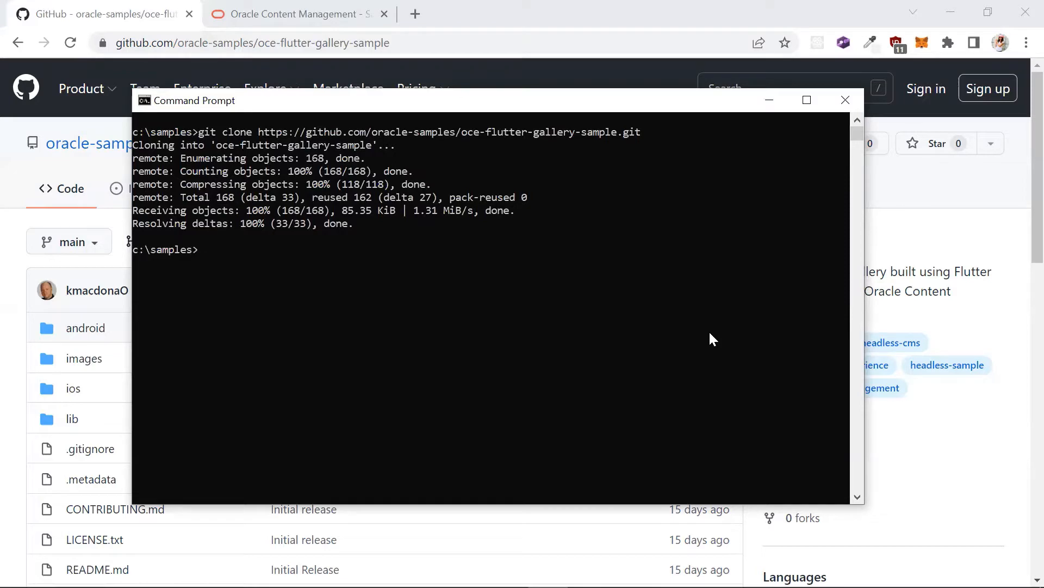
key(alt+tab)
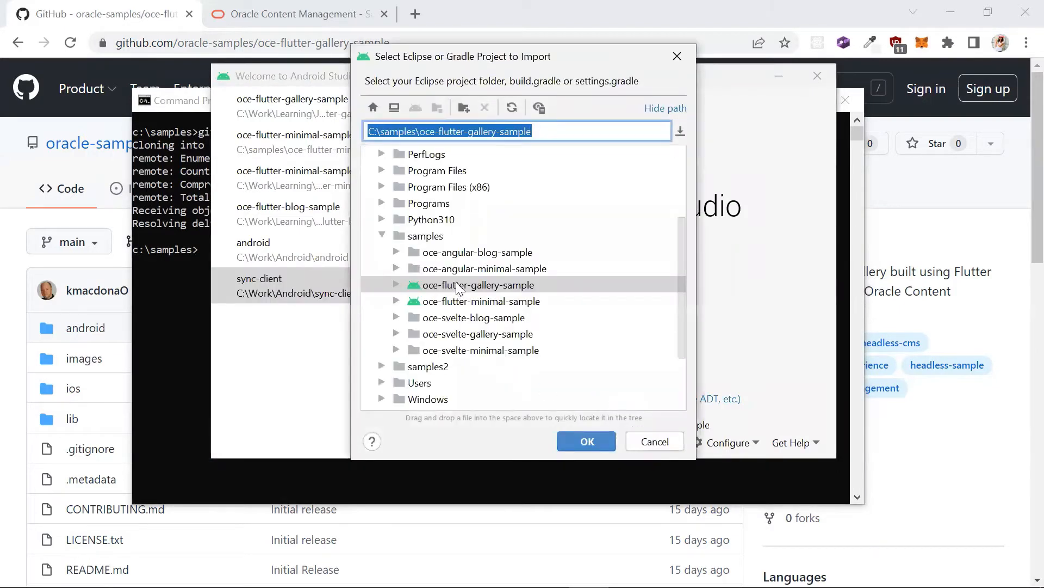
Import C:\samples\oce-flutter-gallery-sample as a Gradle project and finish the wizard
click(585, 440)
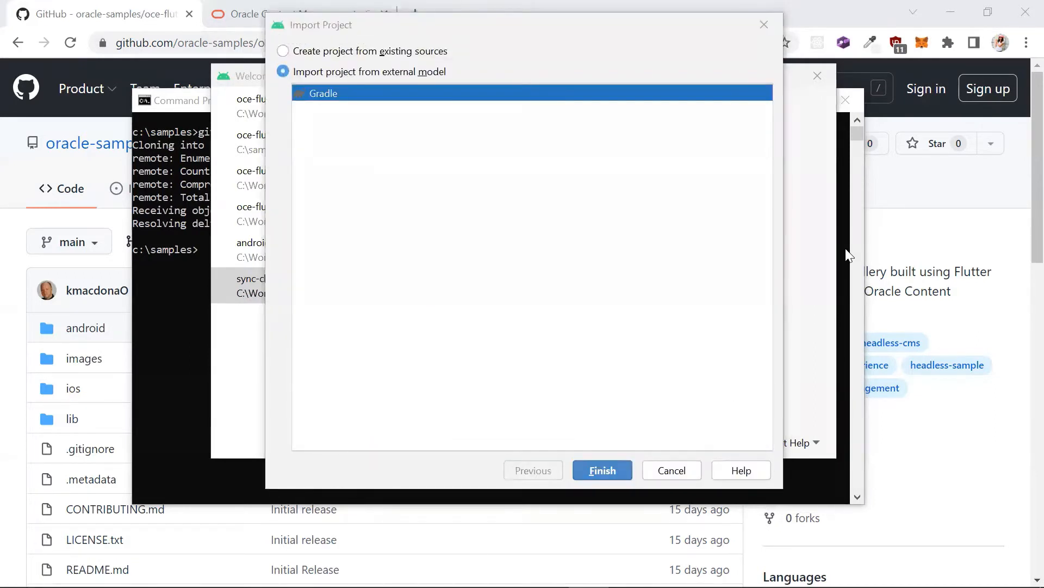
click(672, 470)
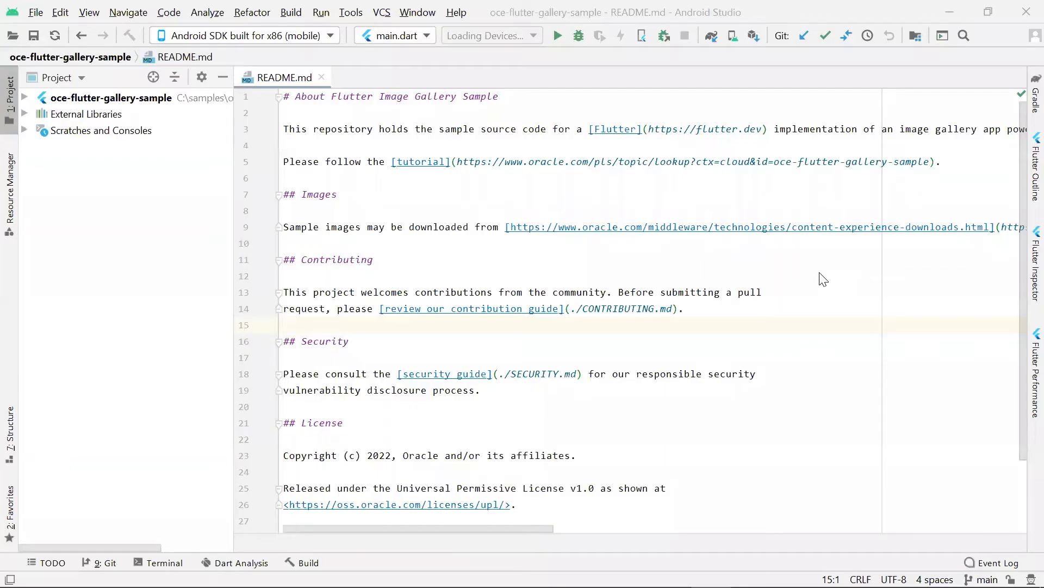
Run Pub get on pubspec.yaml, read through it, and expand the lib folder
click(23, 97)
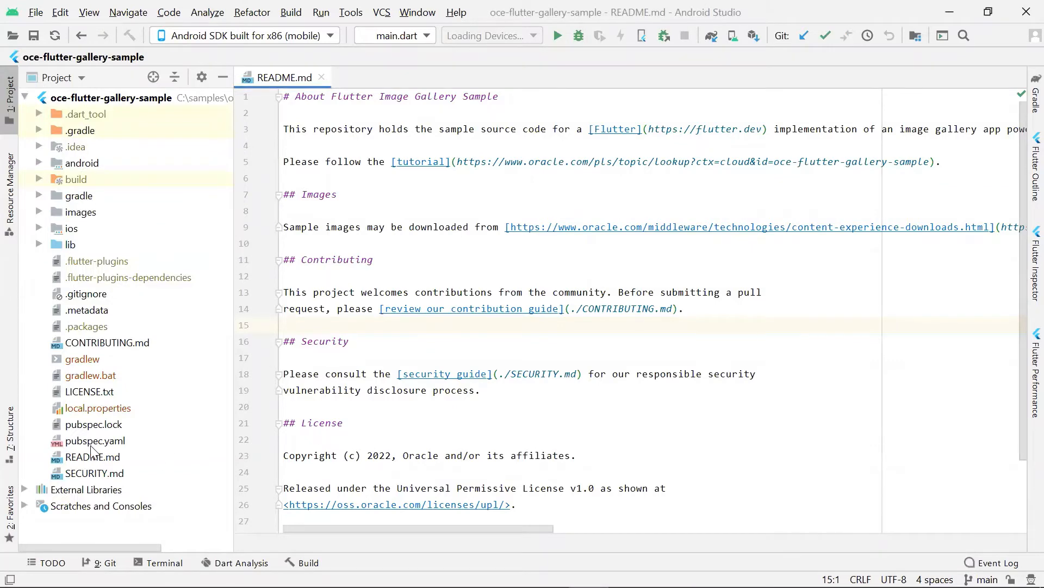
double_click(94, 440)
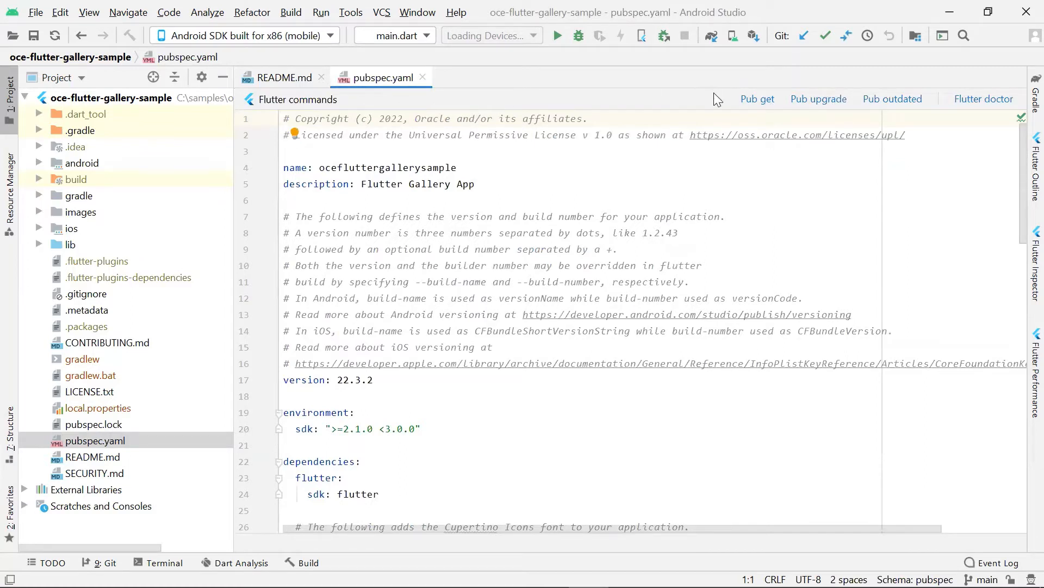
mouse_move(757, 99)
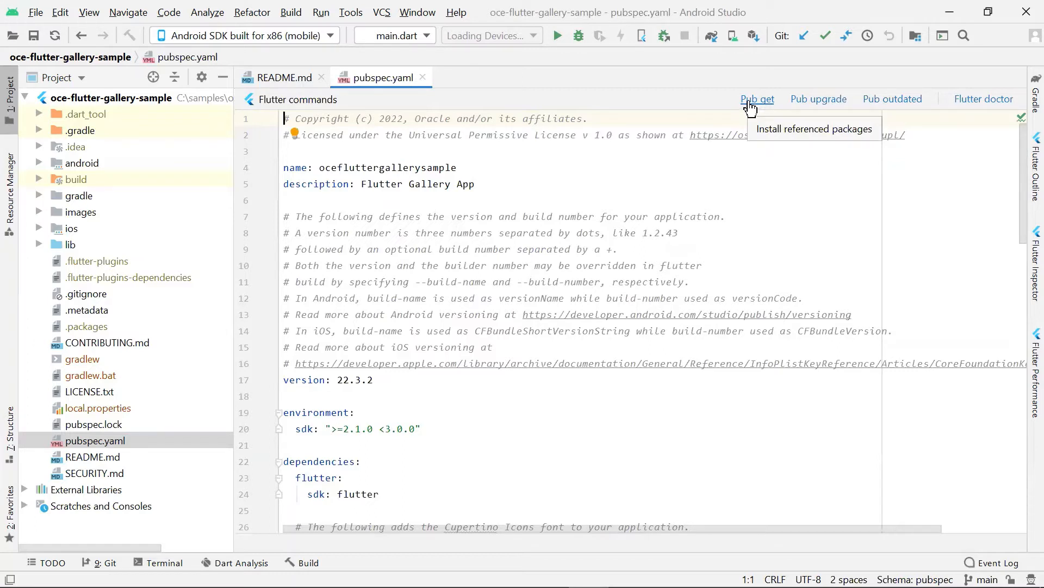
click(757, 99)
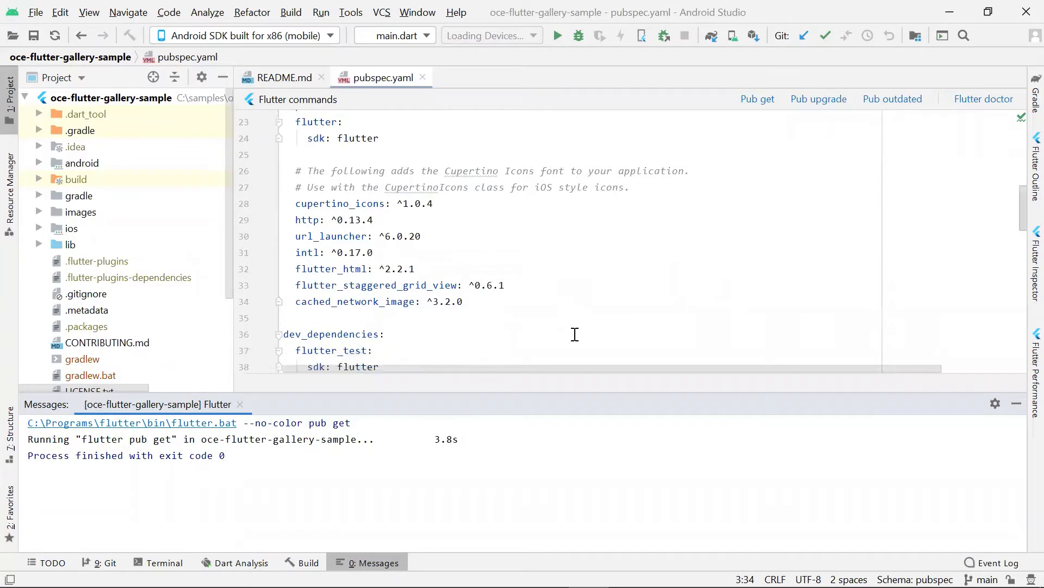
scroll(down, 3)
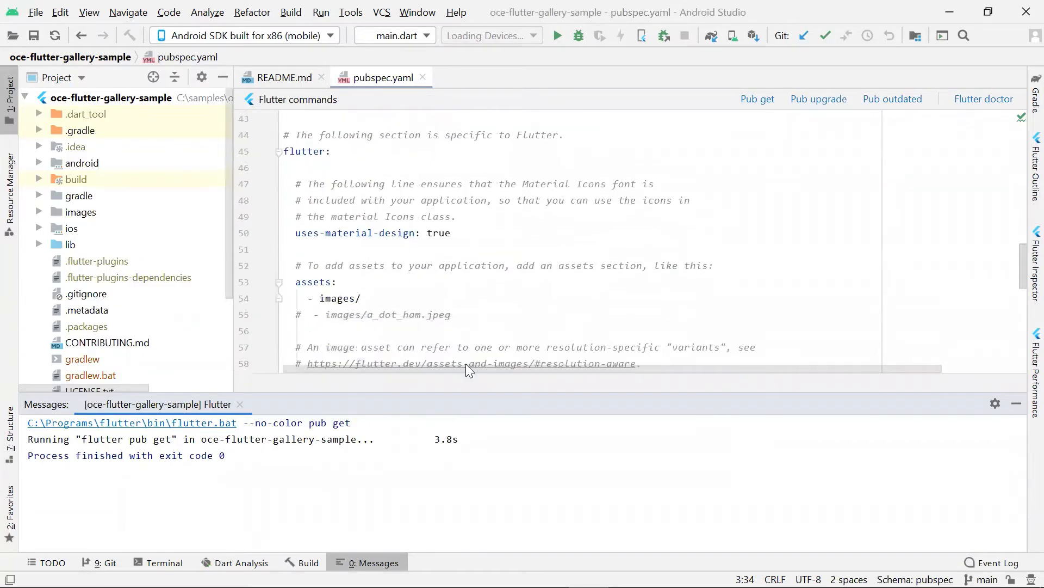
click(340, 281)
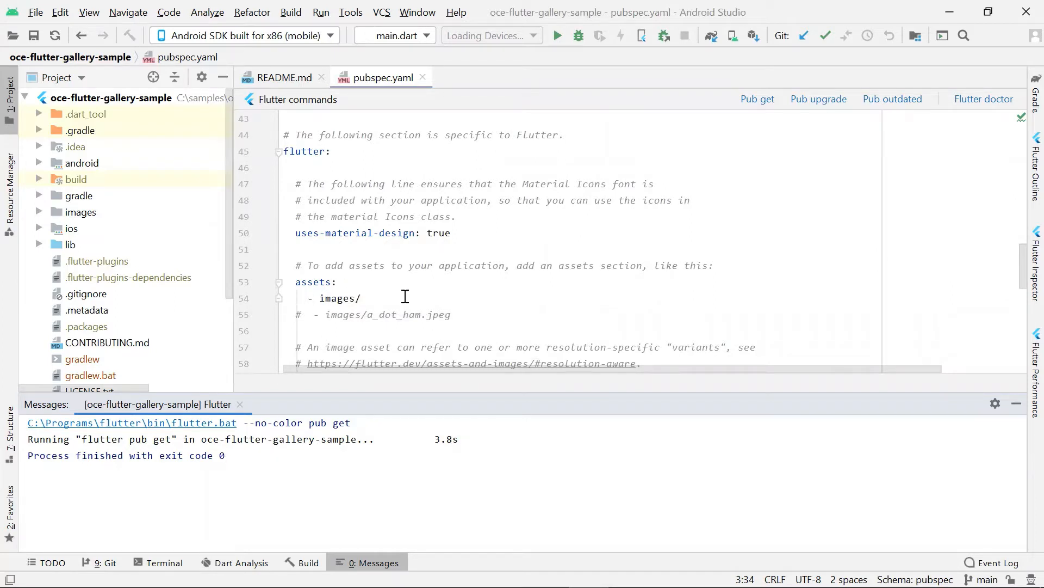
scroll(down, 3)
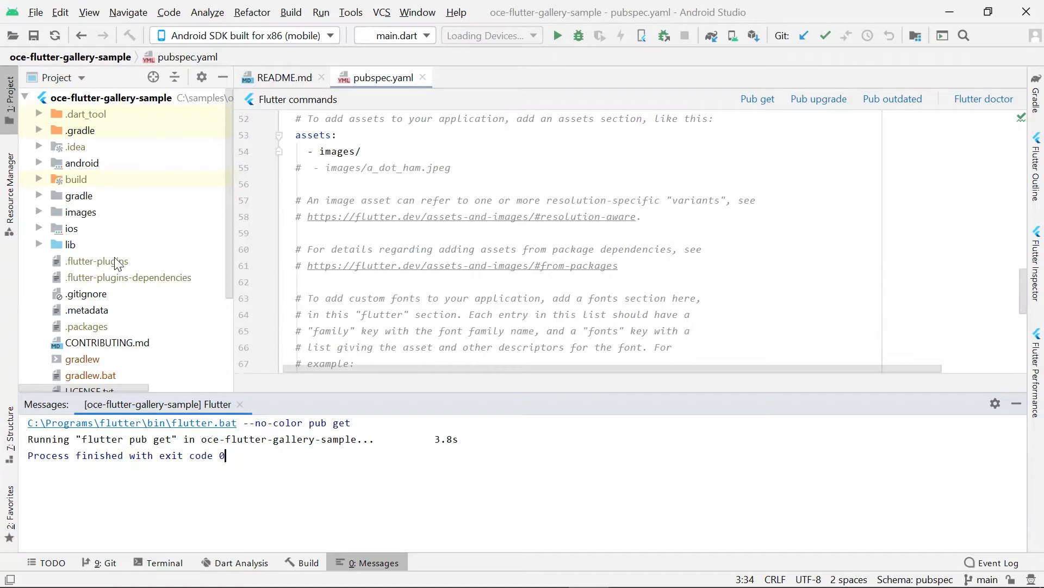
mouse_move(155, 243)
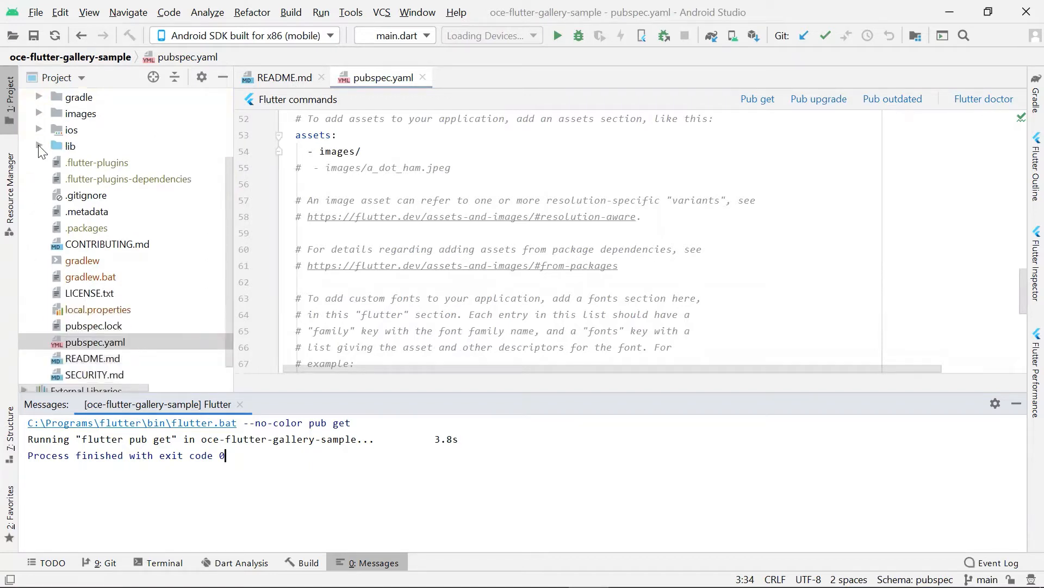
click(40, 146)
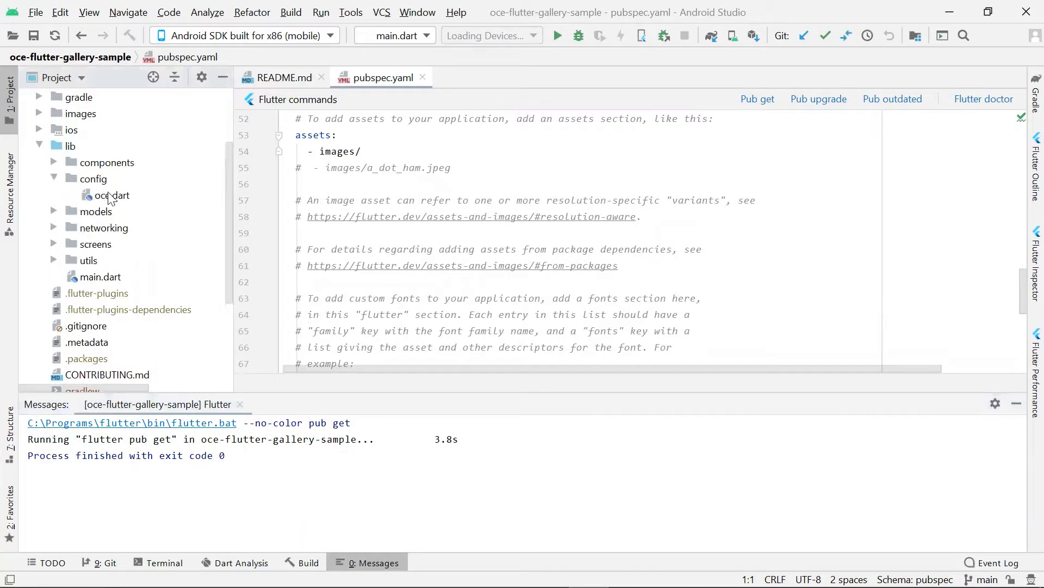
Open lib/config/oce.dart showing serverUrl, apiVersion and channelToken
double_click(111, 195)
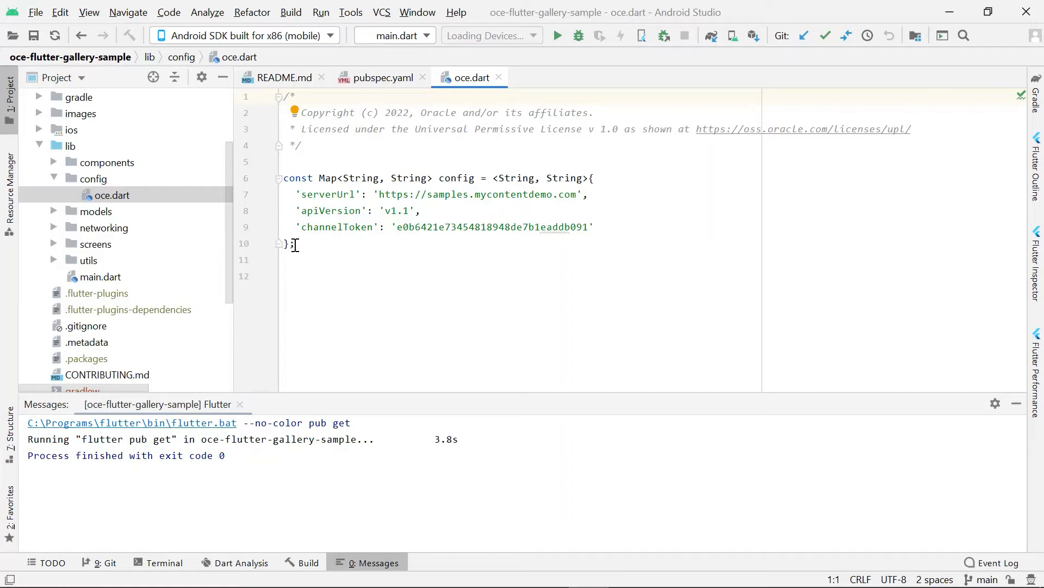
mouse_move(633, 245)
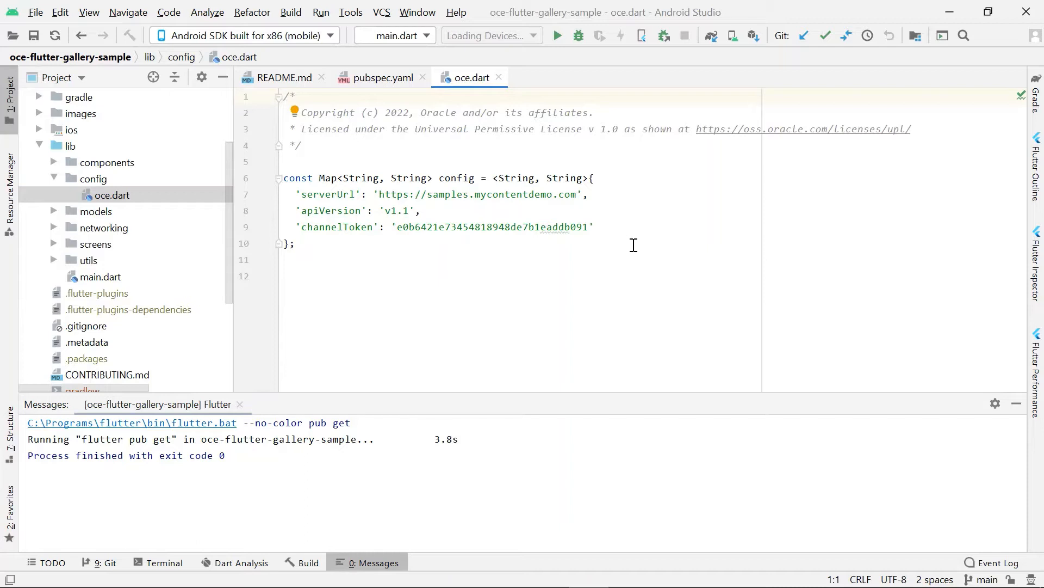
mouse_move(260, 63)
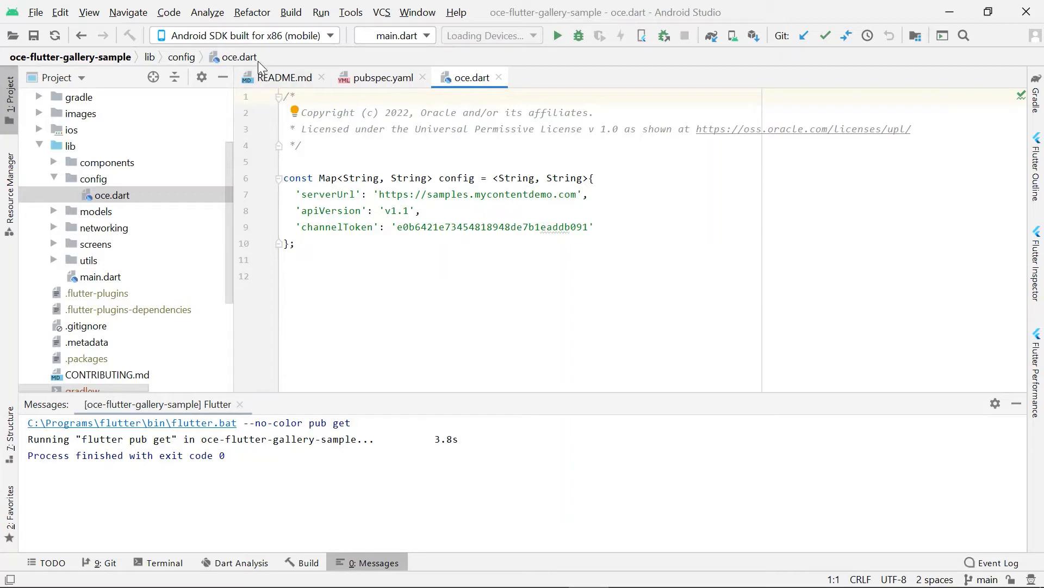
mouse_move(242, 35)
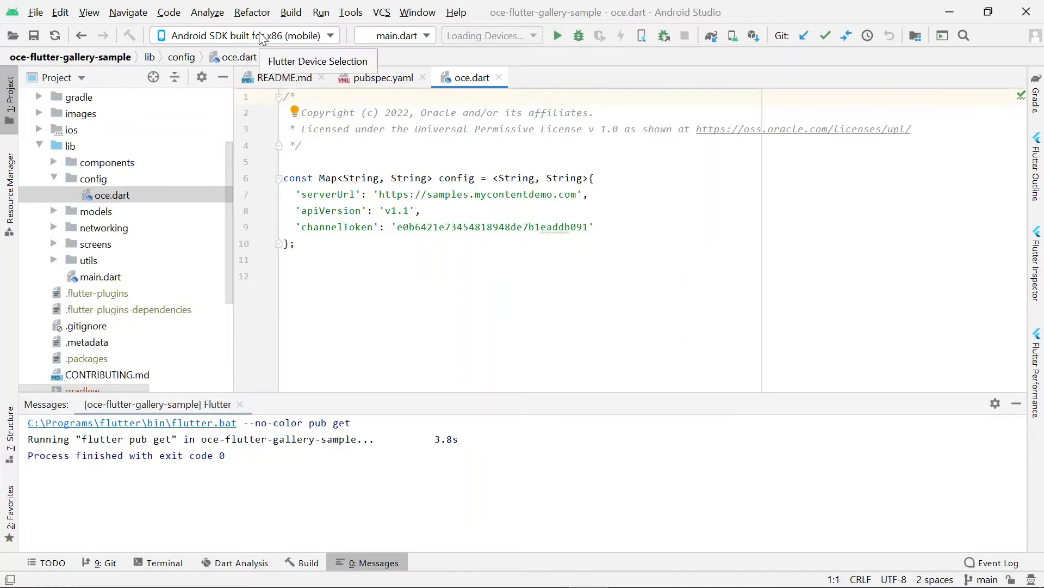
mouse_move(264, 22)
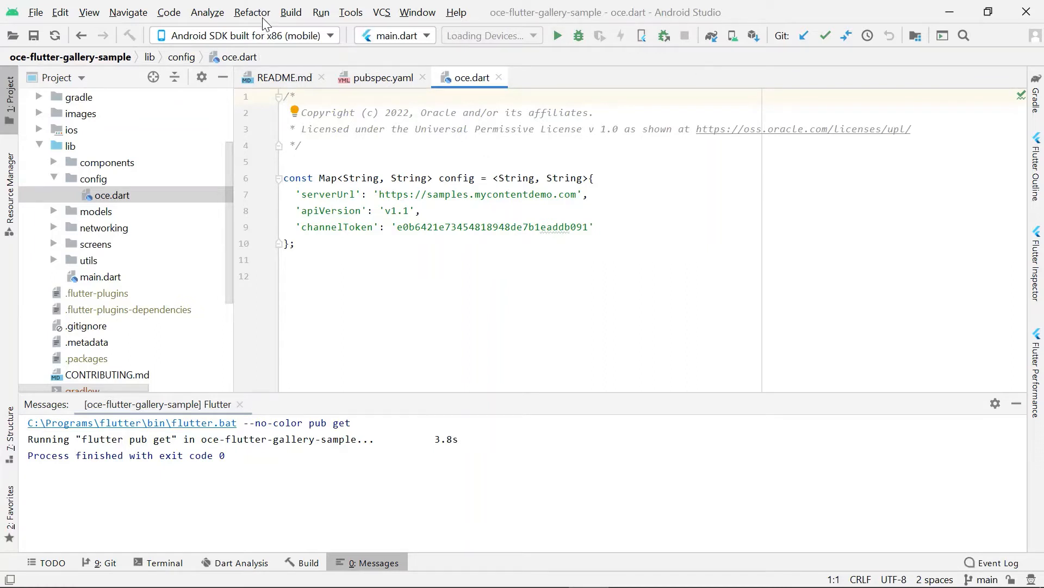
mouse_move(286, 35)
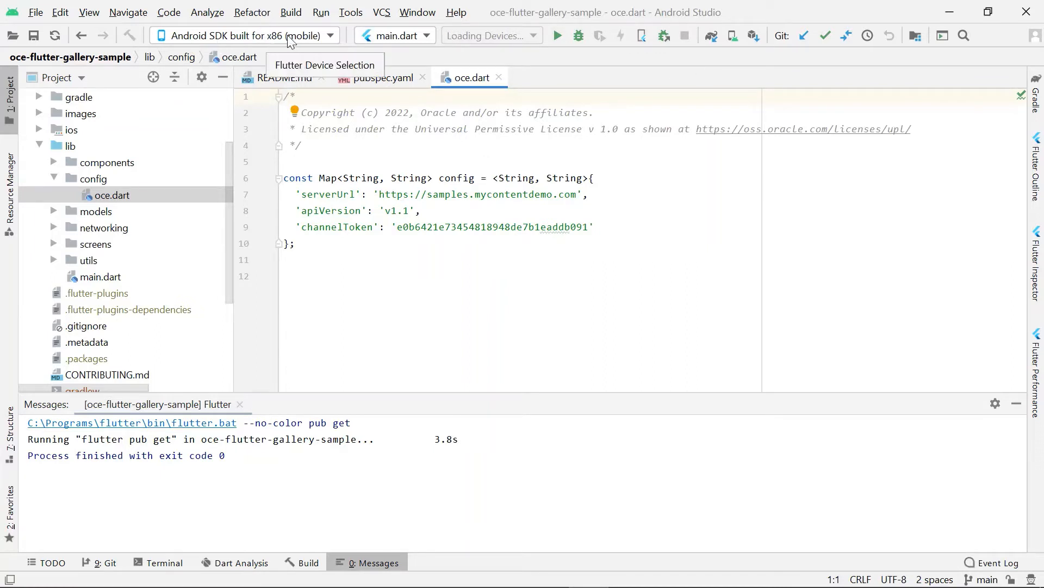
mouse_move(396, 43)
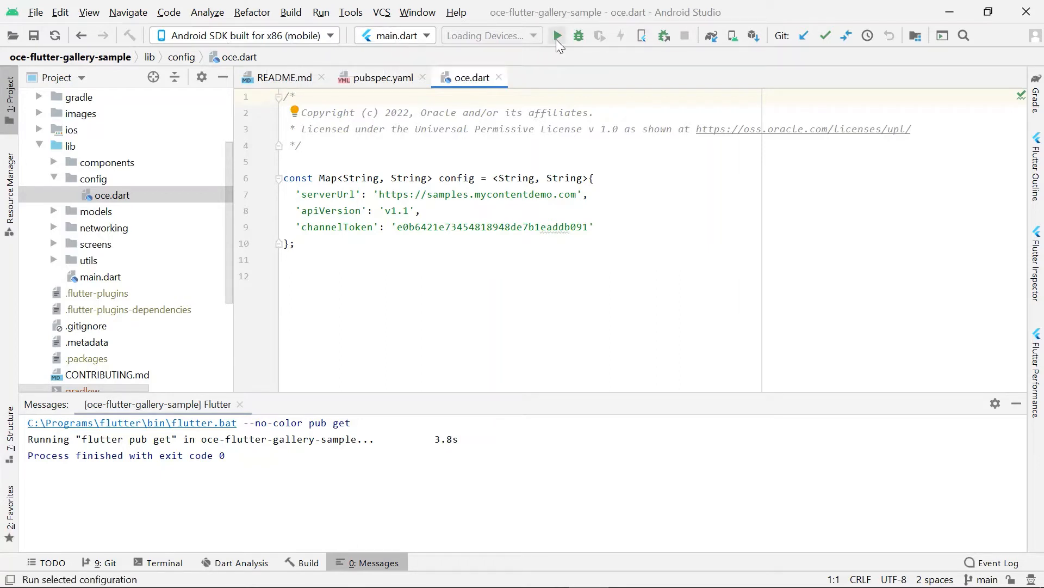
Run main.dart on the Android SDK built for x86 emulator
click(556, 35)
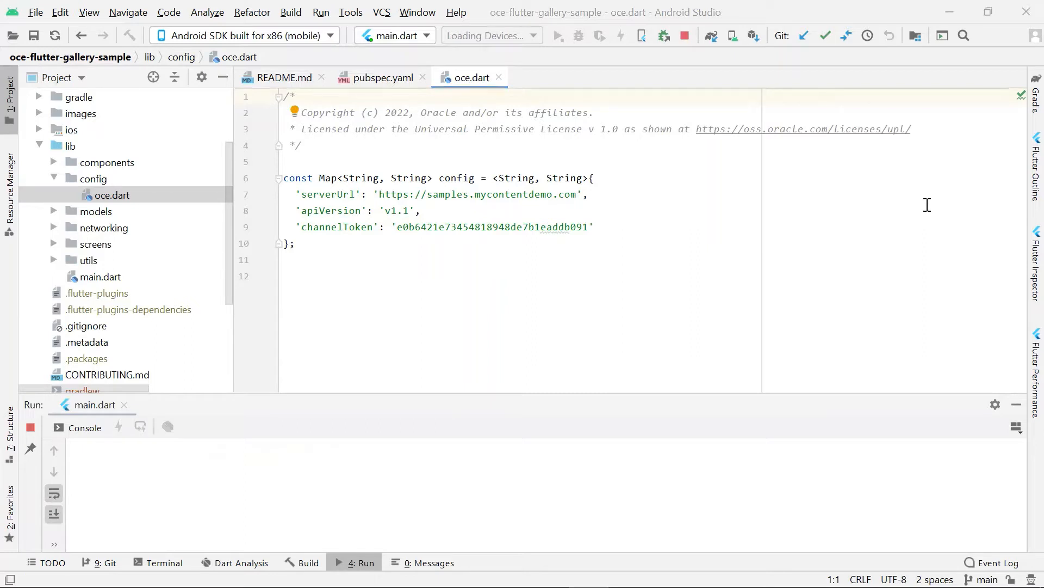
click(557, 35)
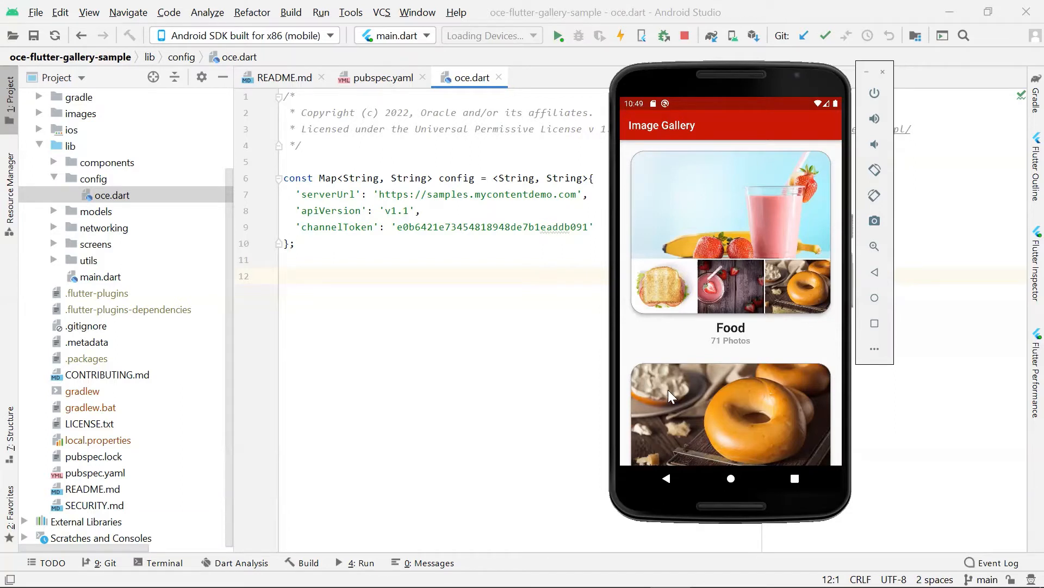
mouse_move(814, 413)
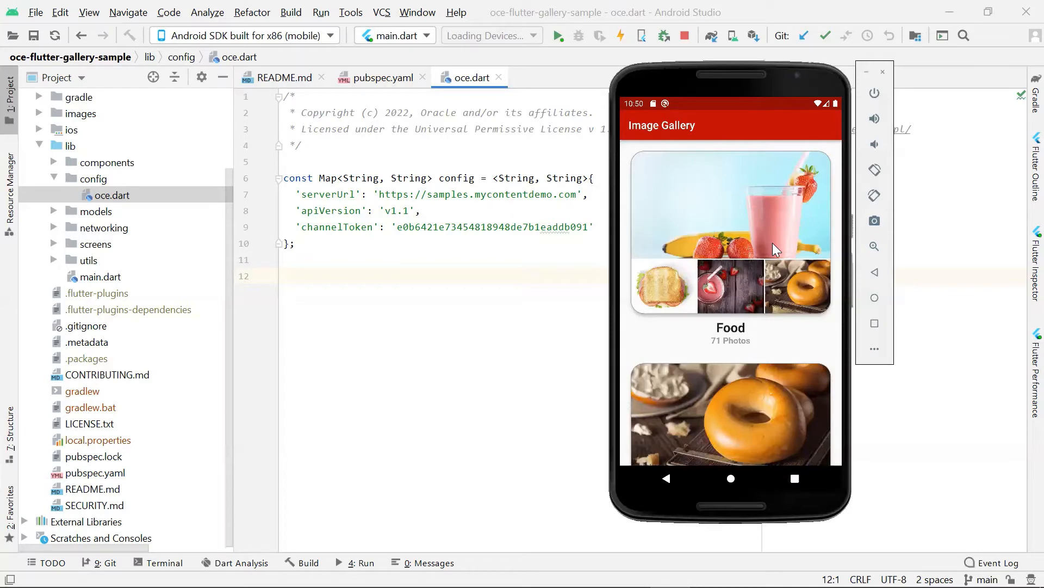
View a Food photo full-size in the emulator, then open networking/content.dart
click(730, 233)
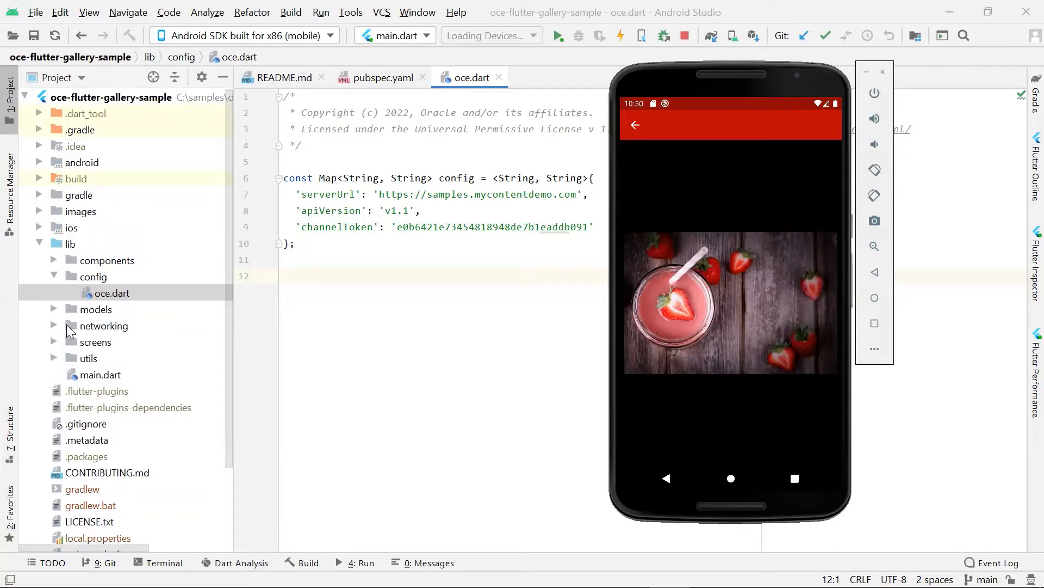
click(108, 326)
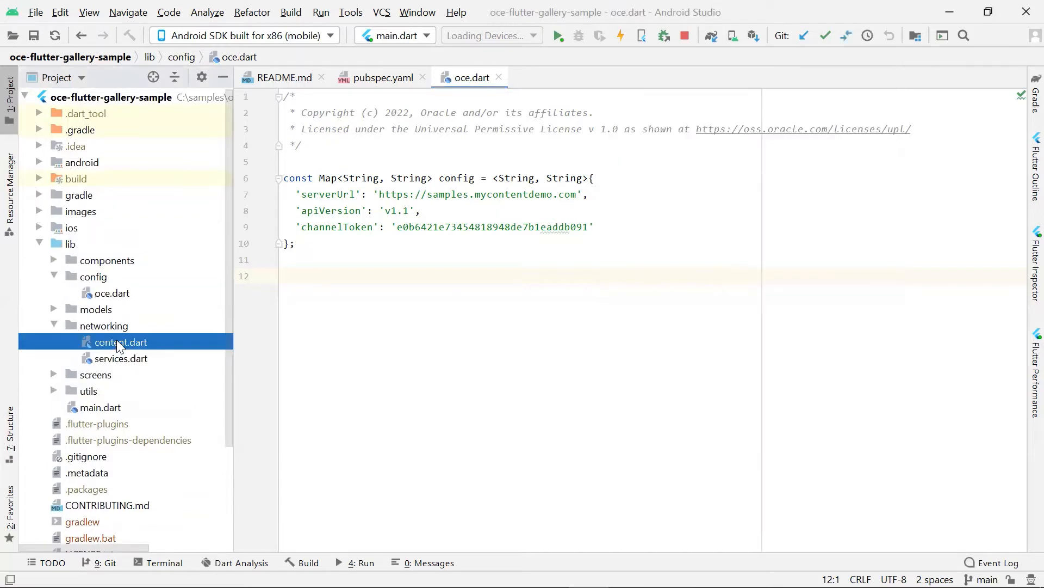
double_click(121, 342)
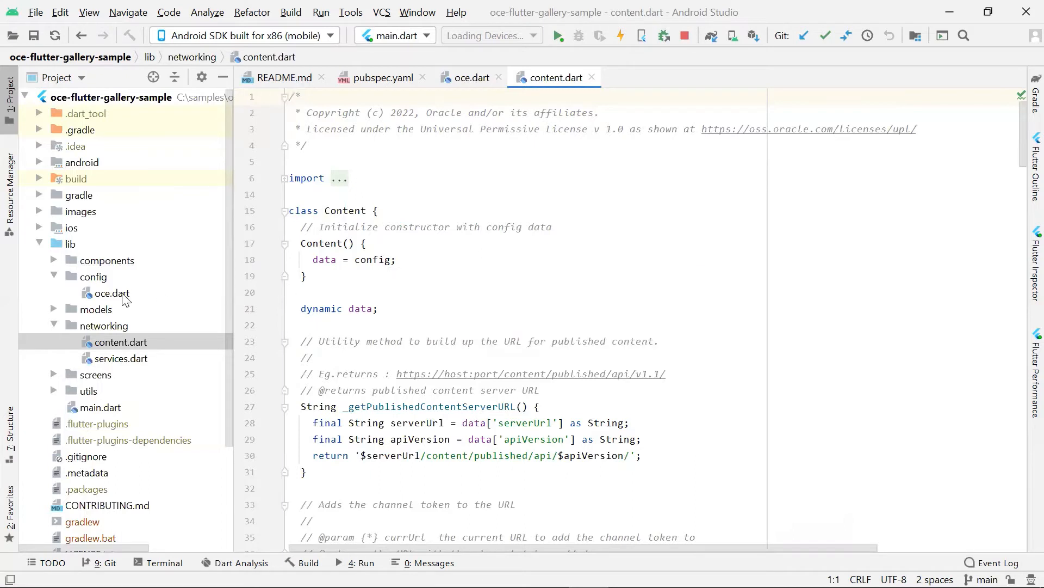
scroll(down, 3)
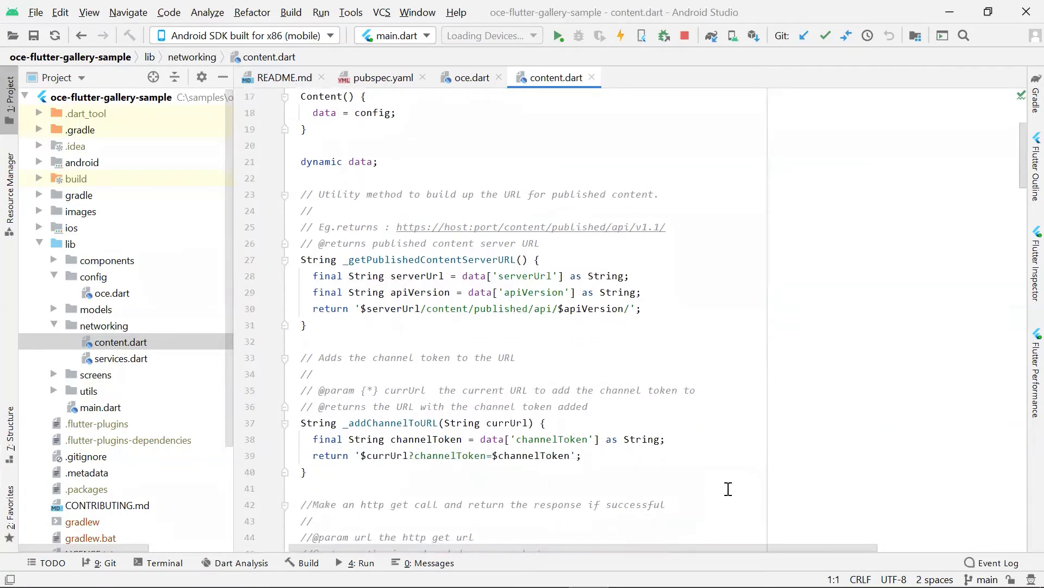
scroll(down, 3)
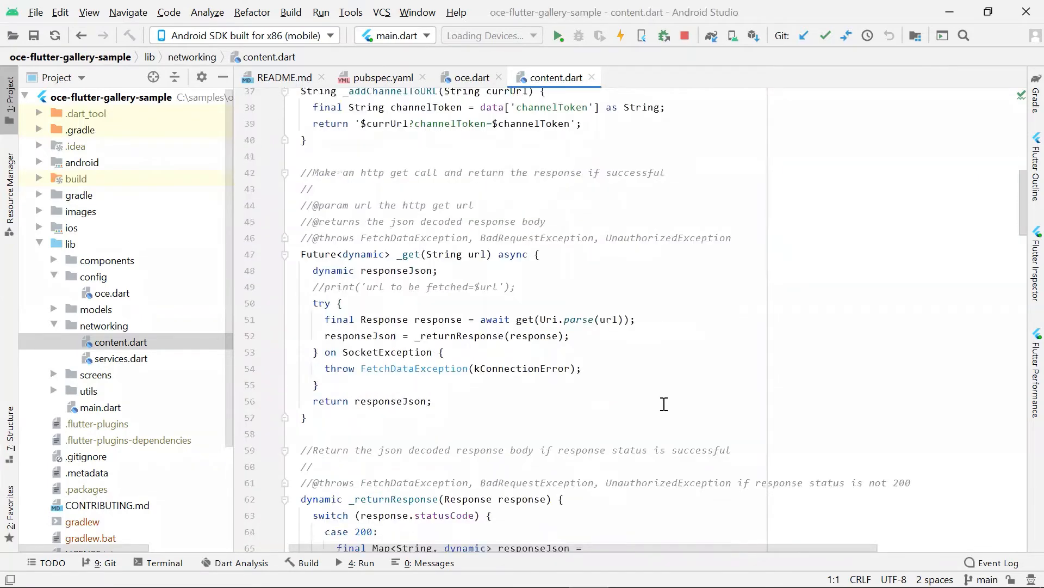
scroll(down, 3)
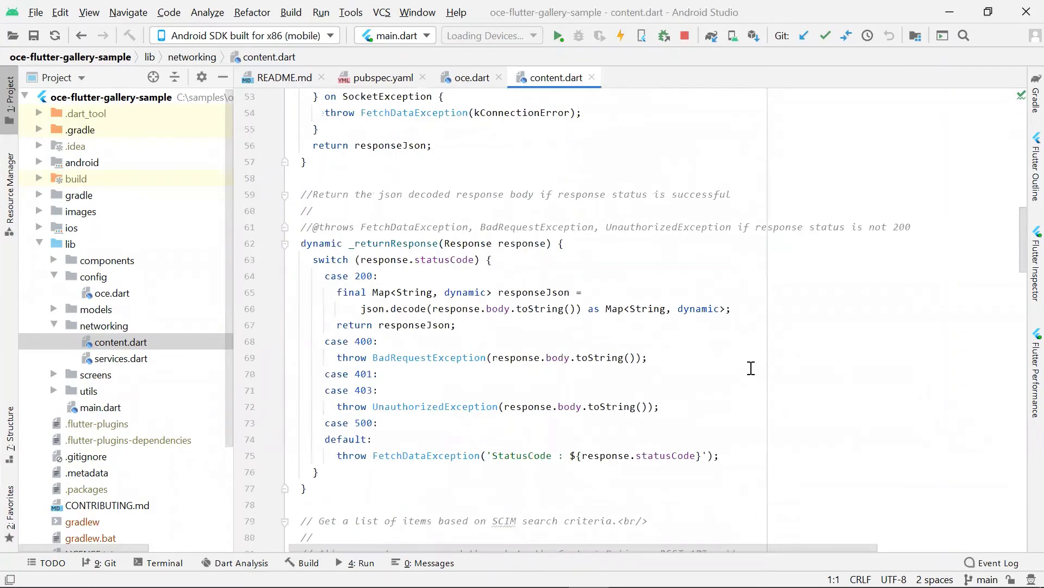
scroll(down, 3)
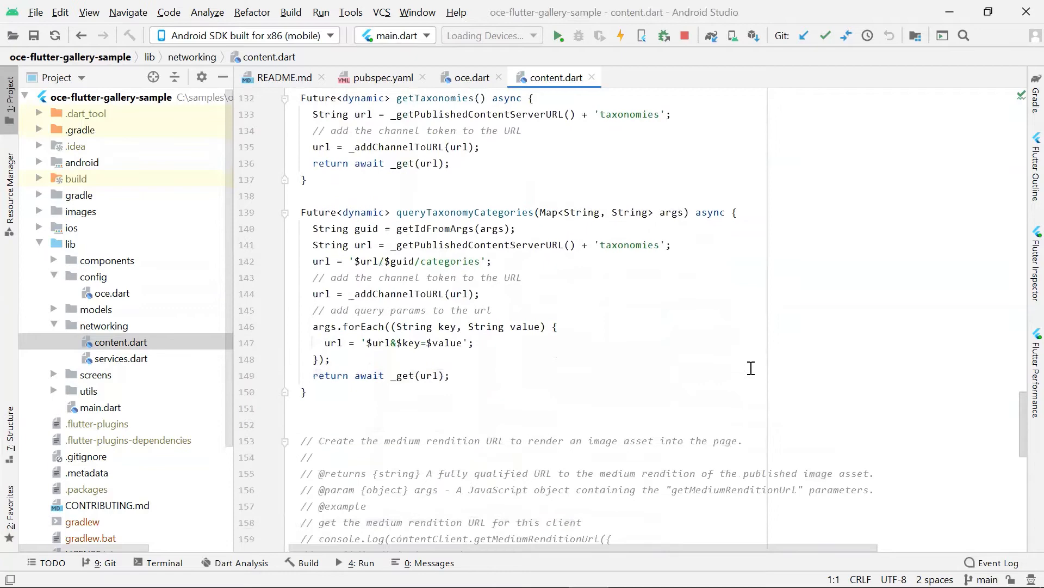
scroll(down, 3)
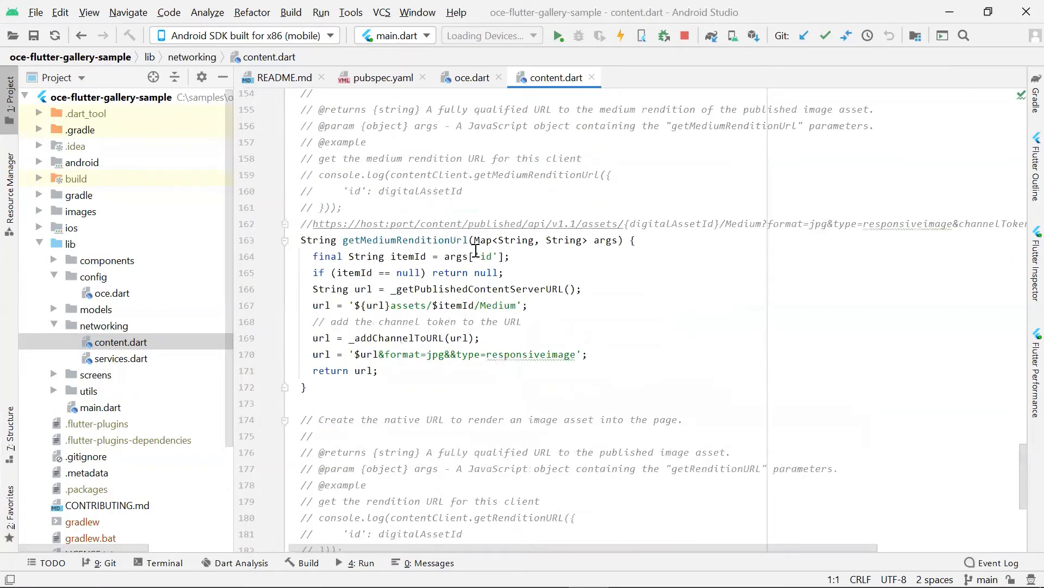
scroll(down, 3)
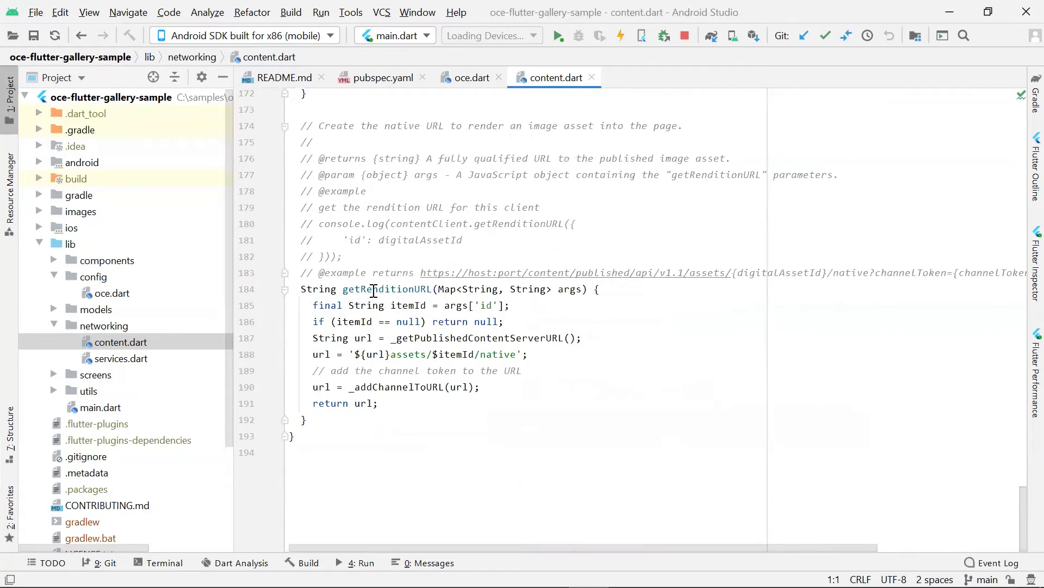
mouse_move(373, 289)
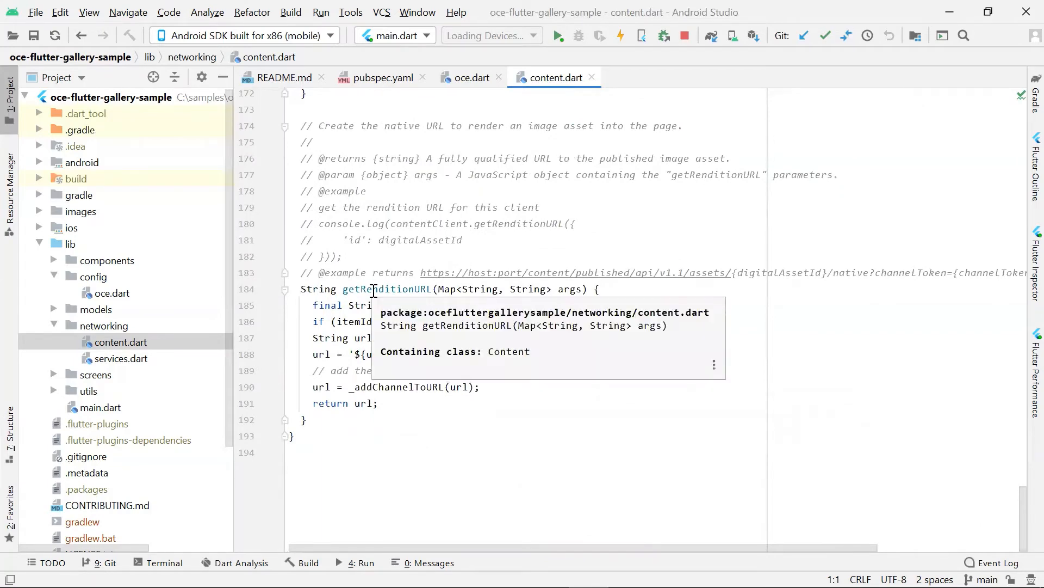
double_click(121, 358)
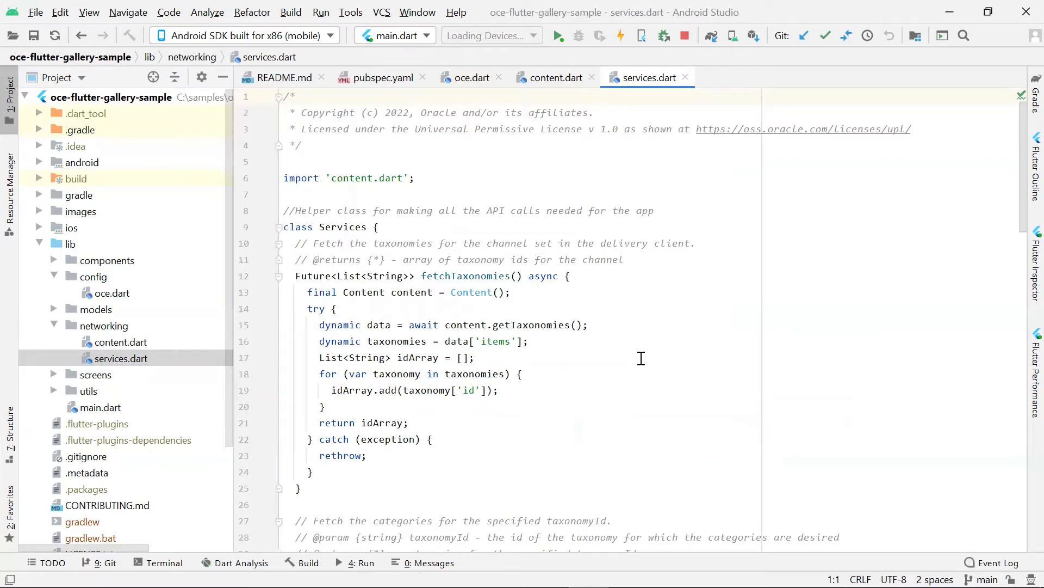
mouse_move(731, 352)
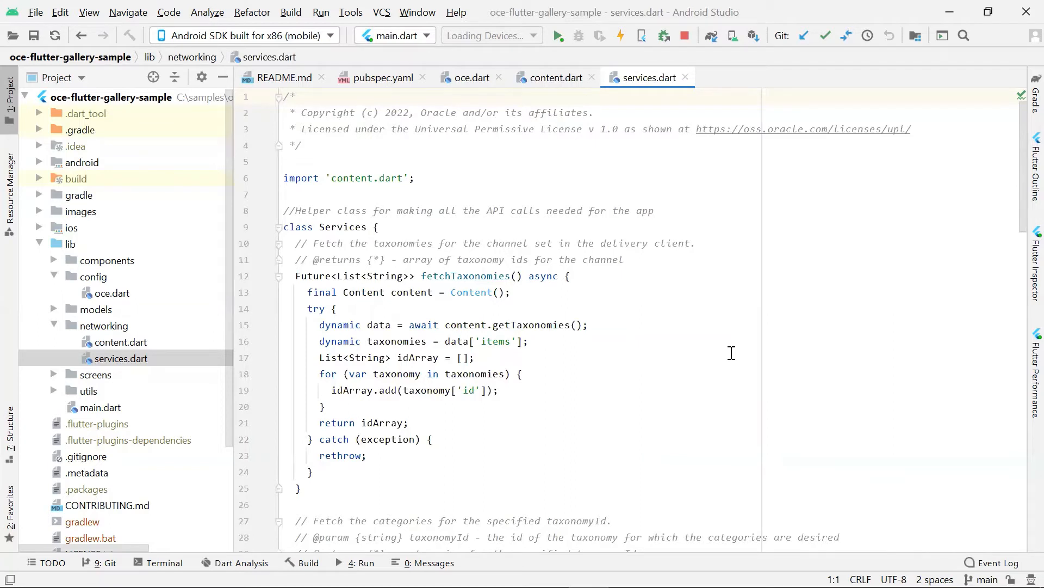
mouse_move(412, 276)
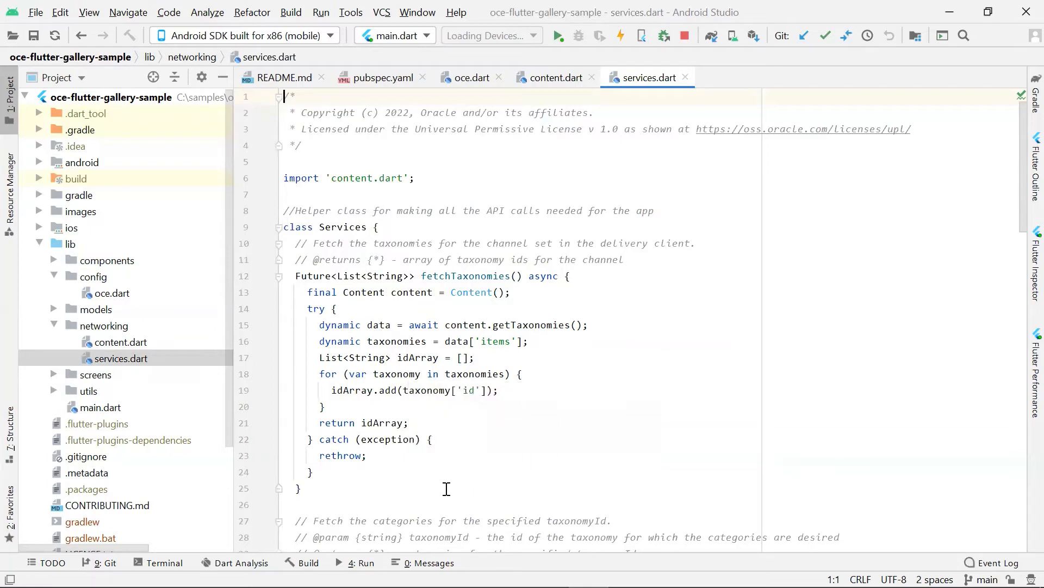
mouse_move(780, 467)
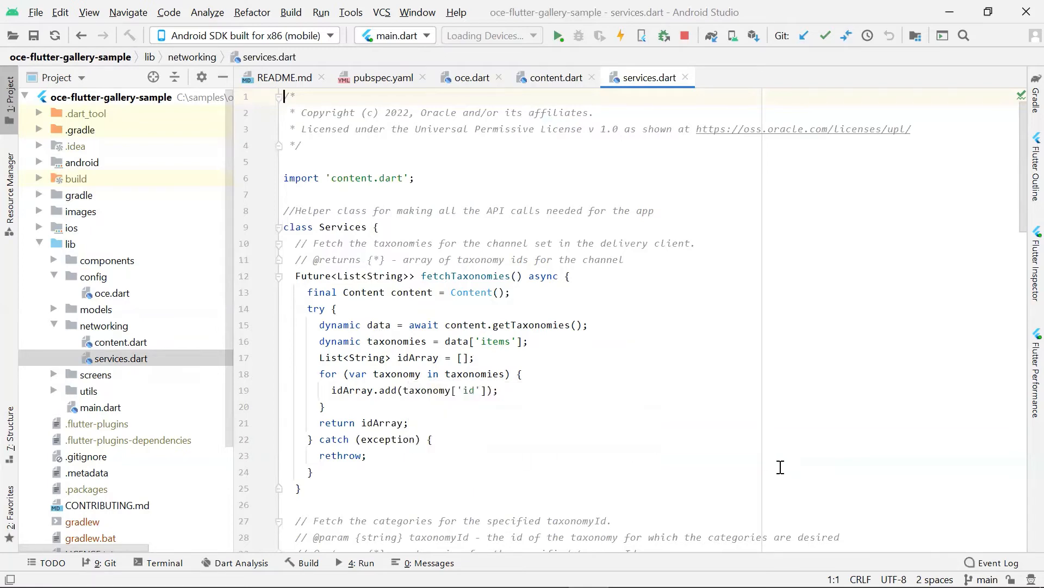
Scroll services.dart down to the getMediumRenditionUrl and getRenditionUrl methods
scroll(down, 3)
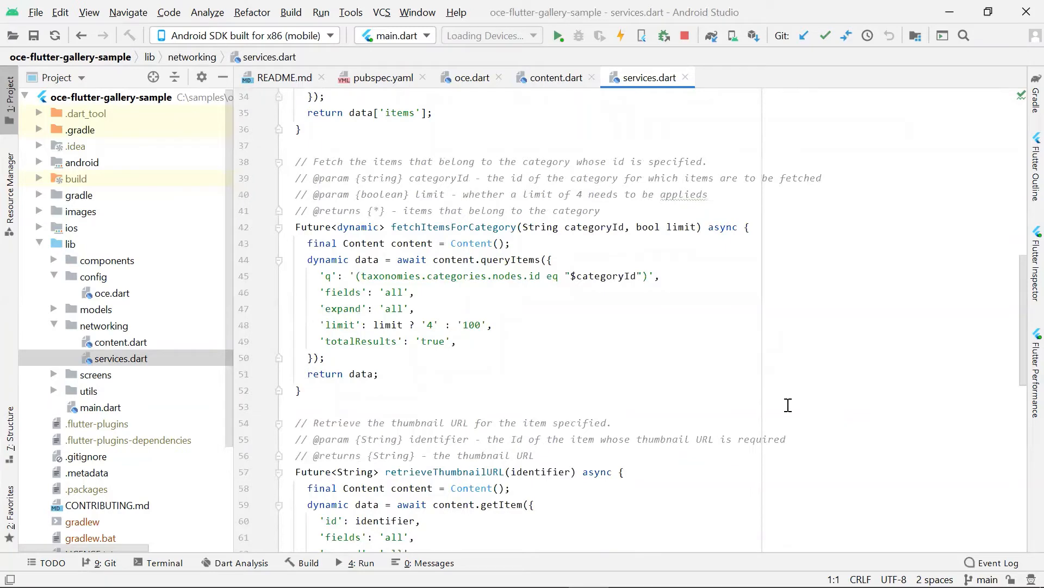
scroll(down, 3)
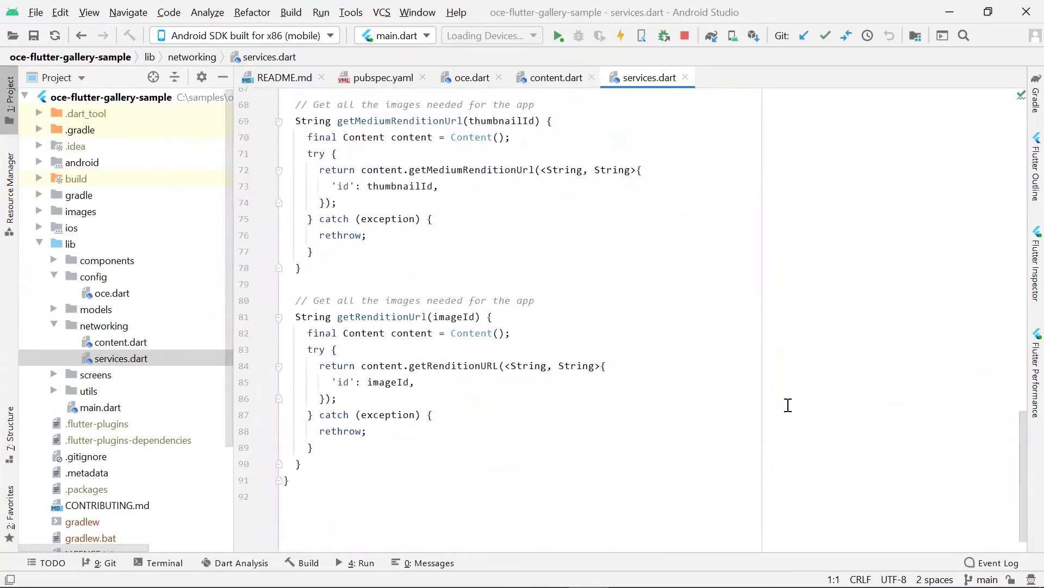
scroll(down, 3)
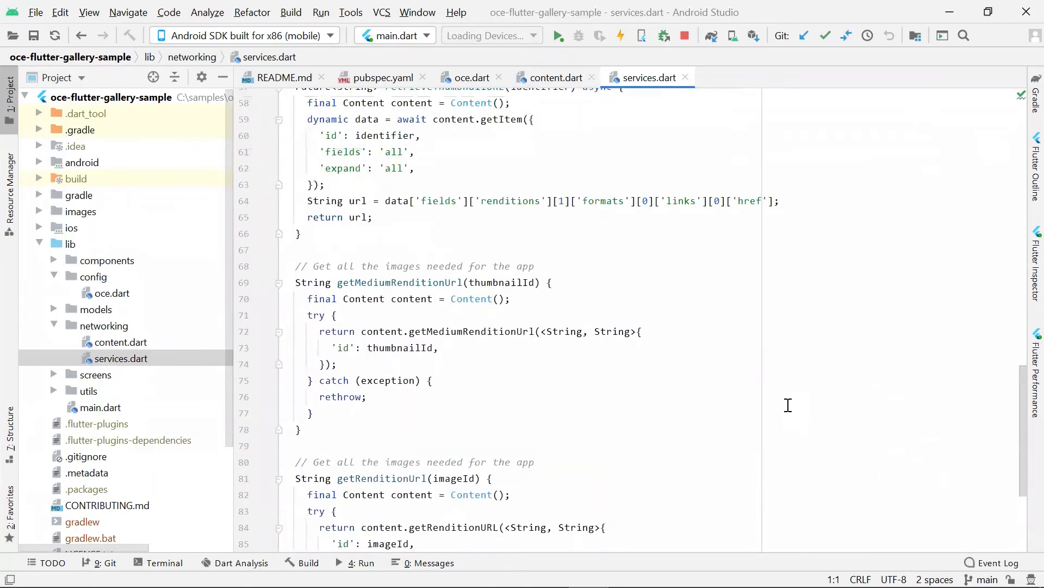
mouse_move(116, 411)
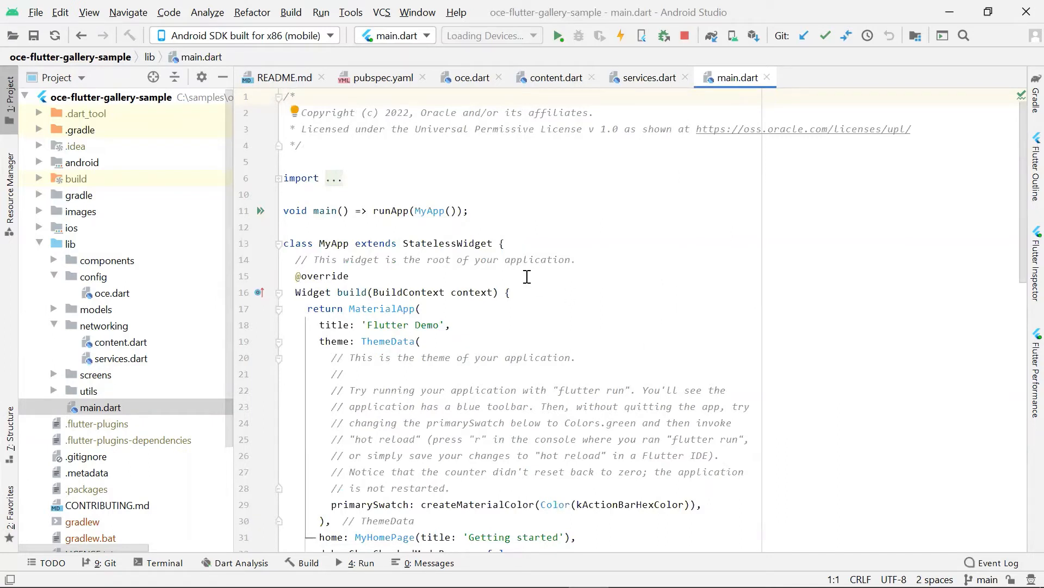
mouse_move(328, 210)
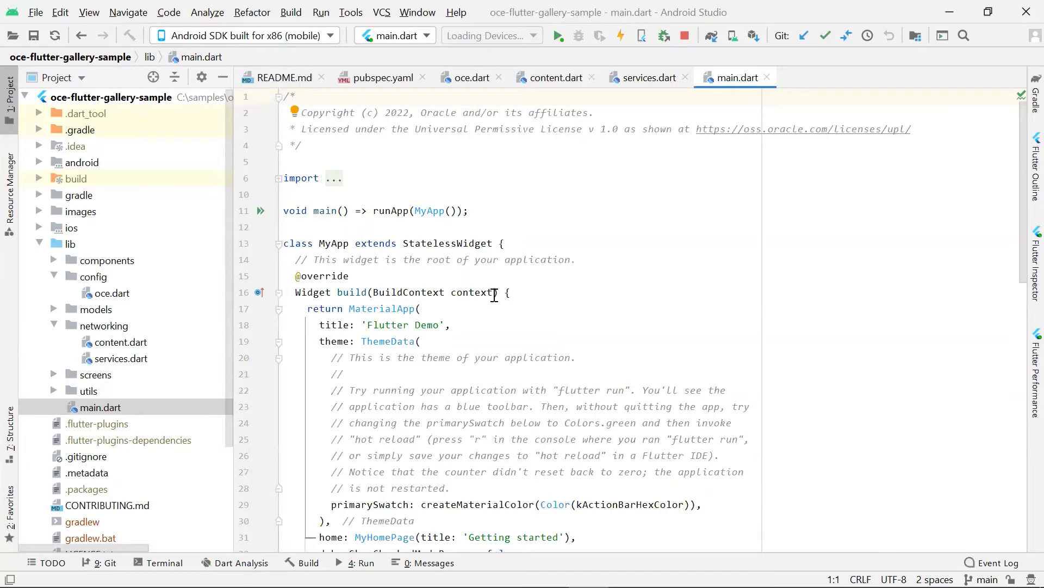
mouse_move(397, 210)
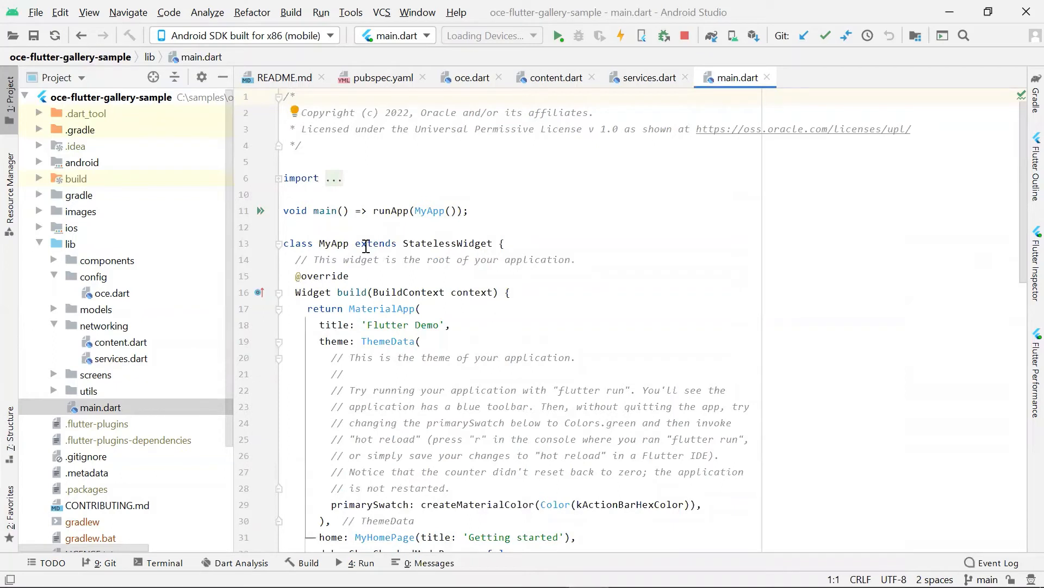
Read main.dart down to _MyHomePageState whose build returns the HomePage widget
click(417, 210)
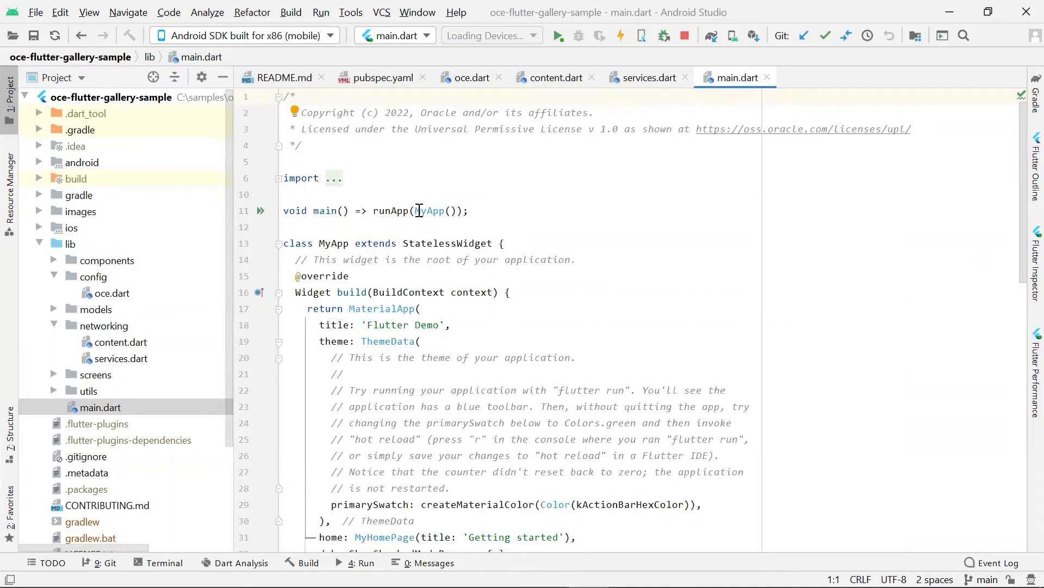
mouse_move(333, 242)
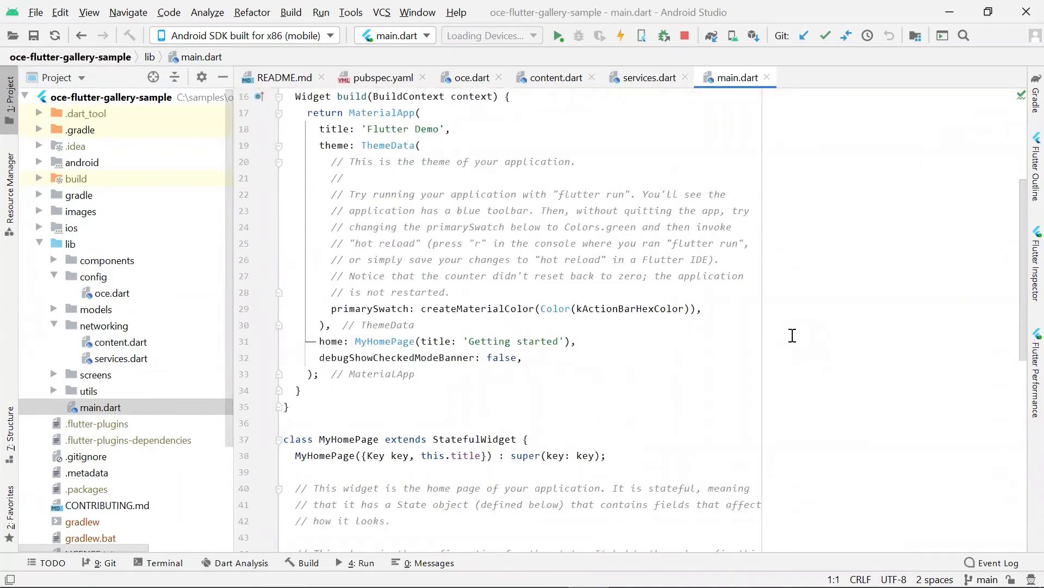
scroll(down, 3)
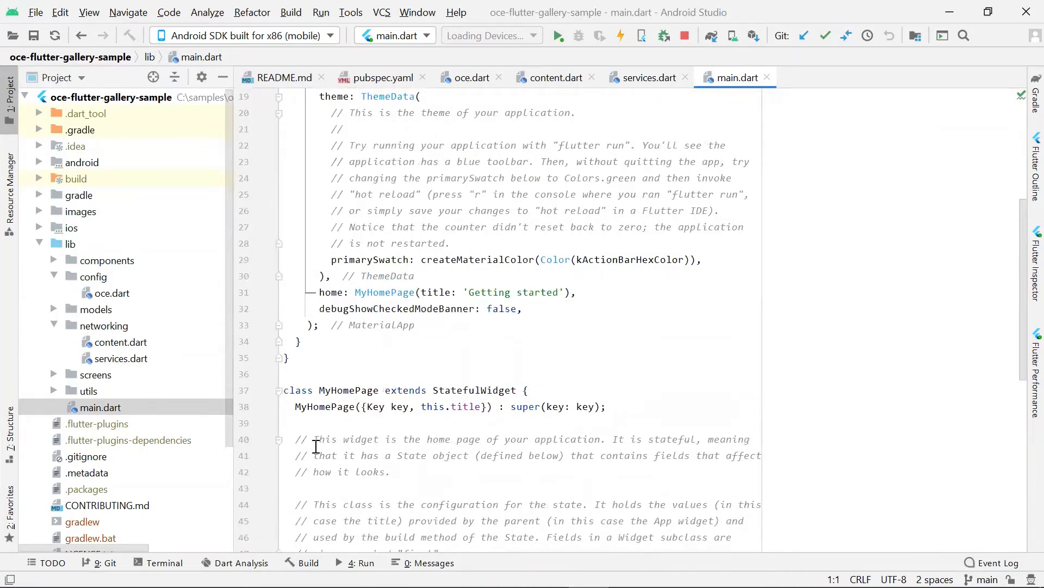
scroll(down, 3)
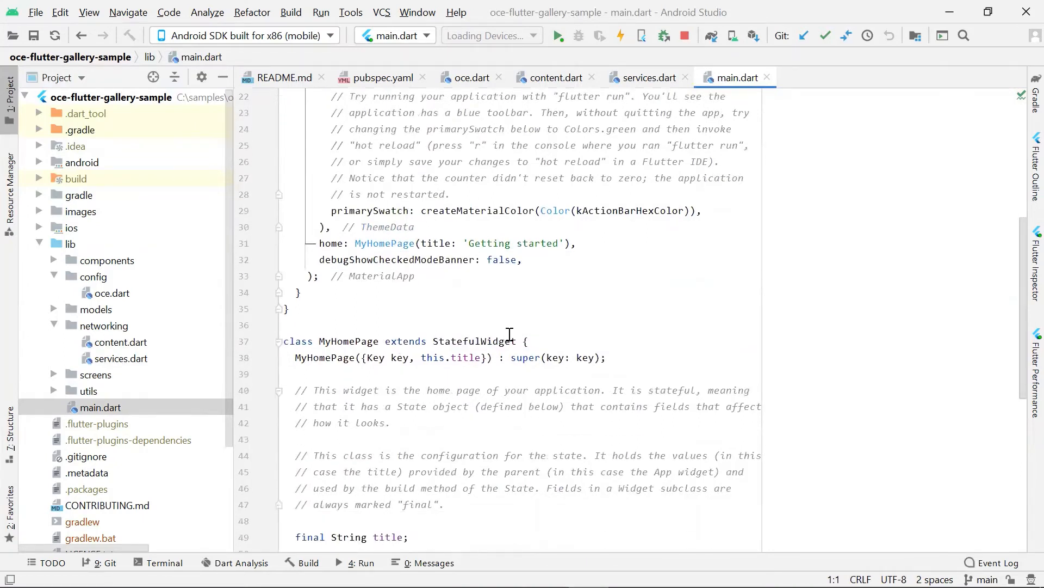
scroll(down, 3)
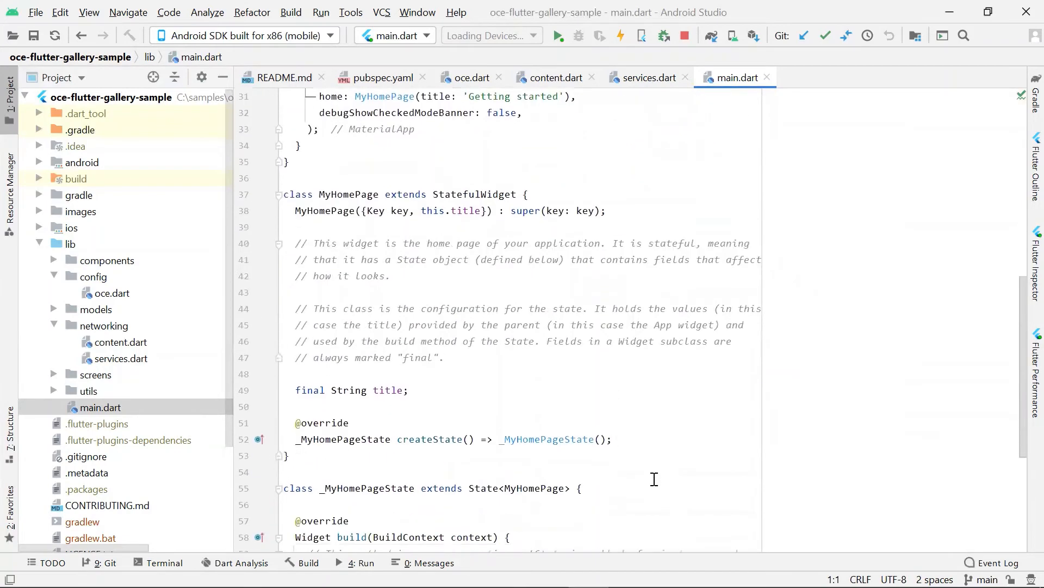
scroll(down, 3)
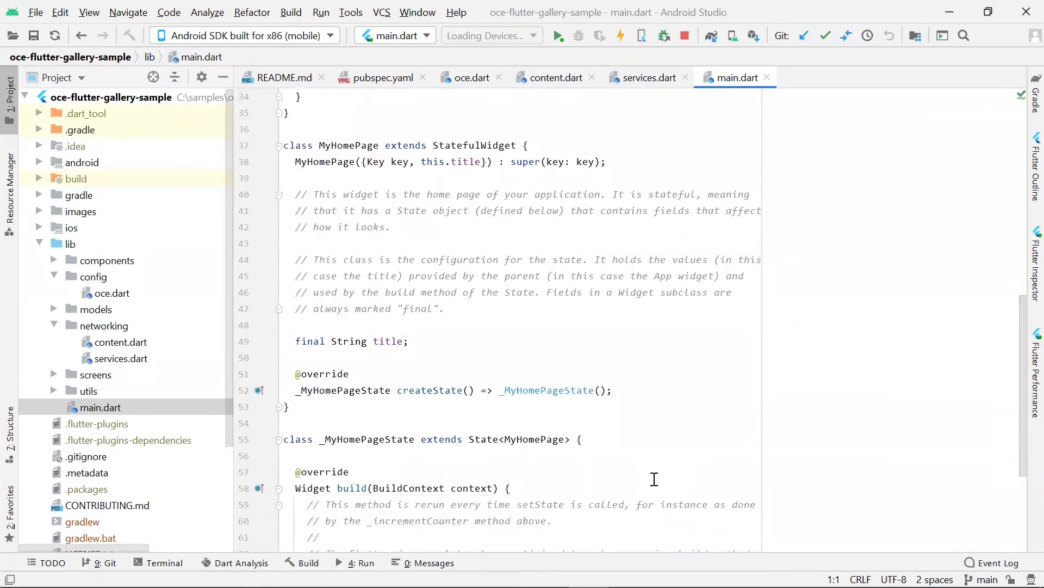
scroll(down, 3)
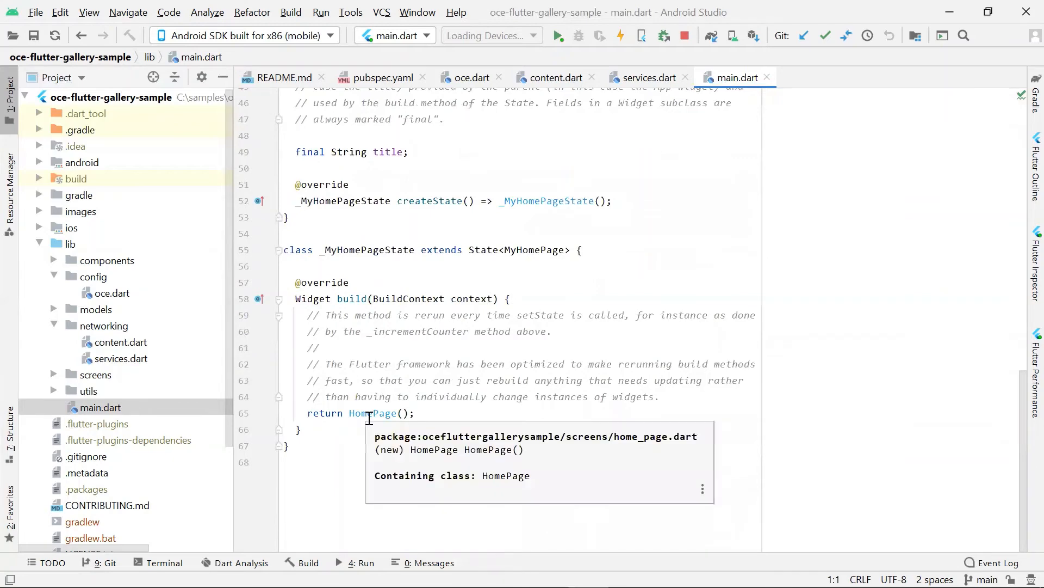
mouse_move(53, 379)
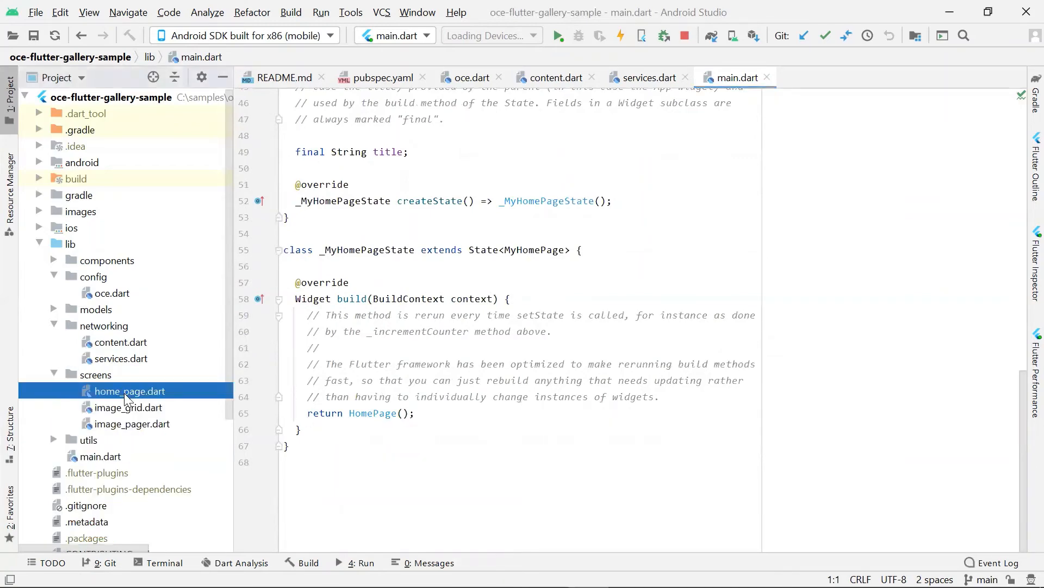
Open home_page.dart and read fetchData and the GridView of CardGrid items in build
double_click(129, 390)
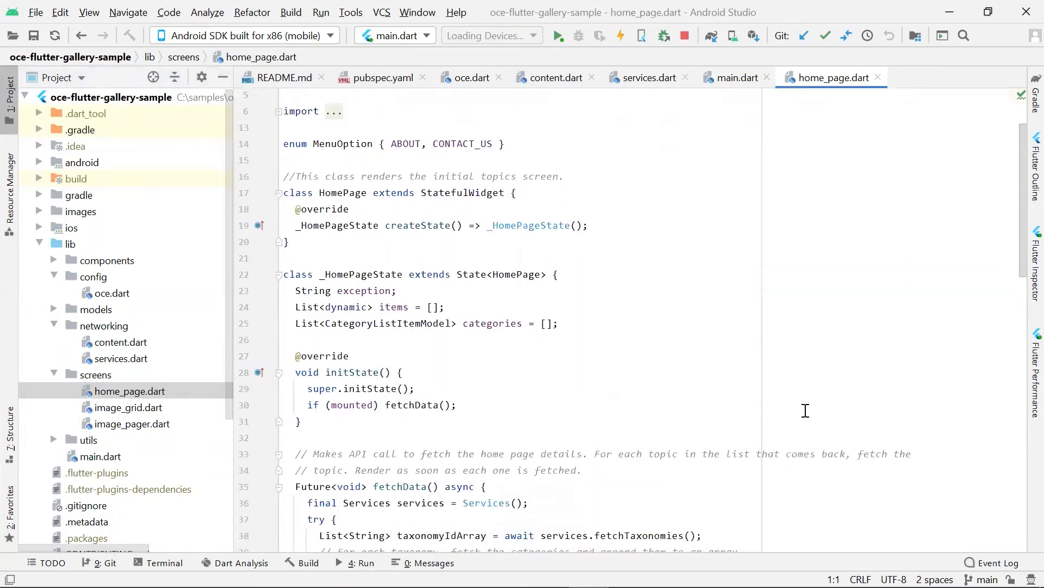
scroll(down, 3)
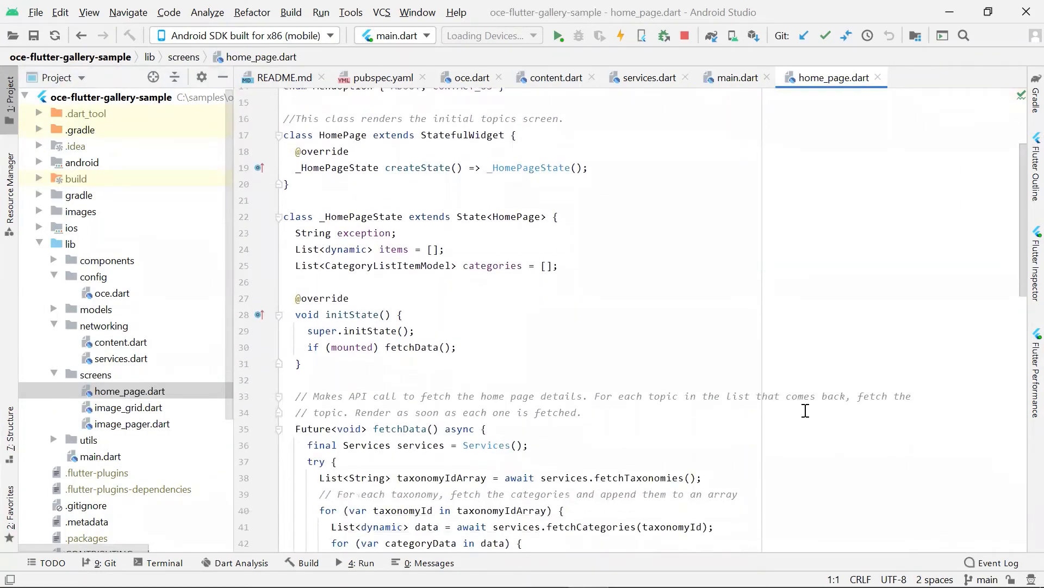
scroll(down, 3)
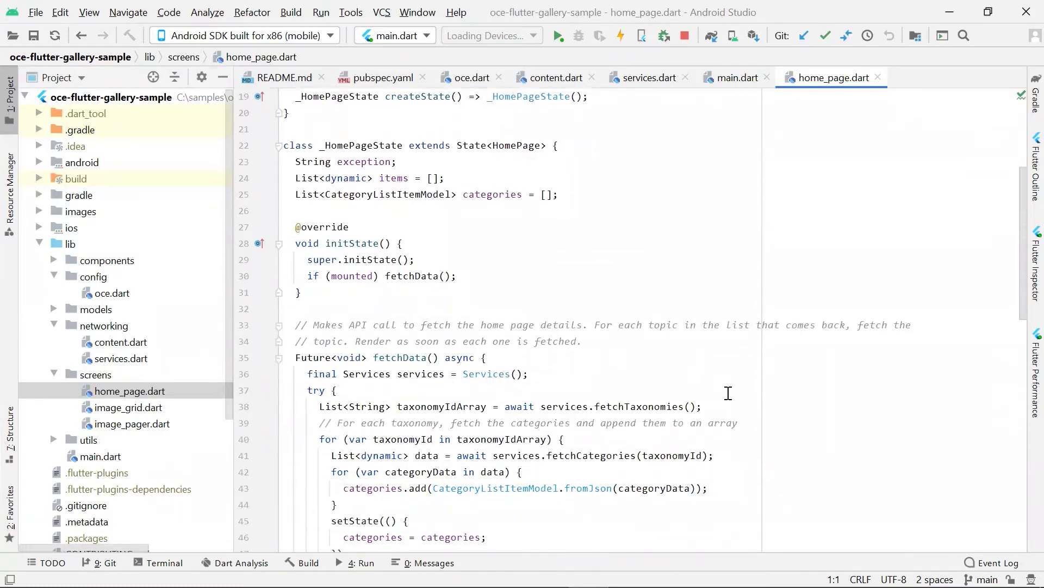
scroll(down, 3)
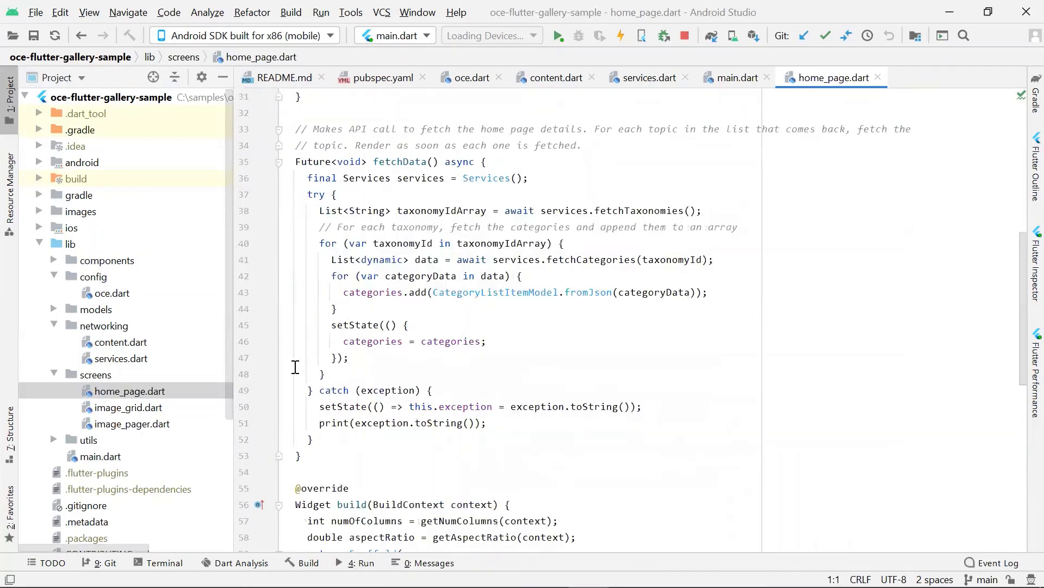
mouse_move(304, 333)
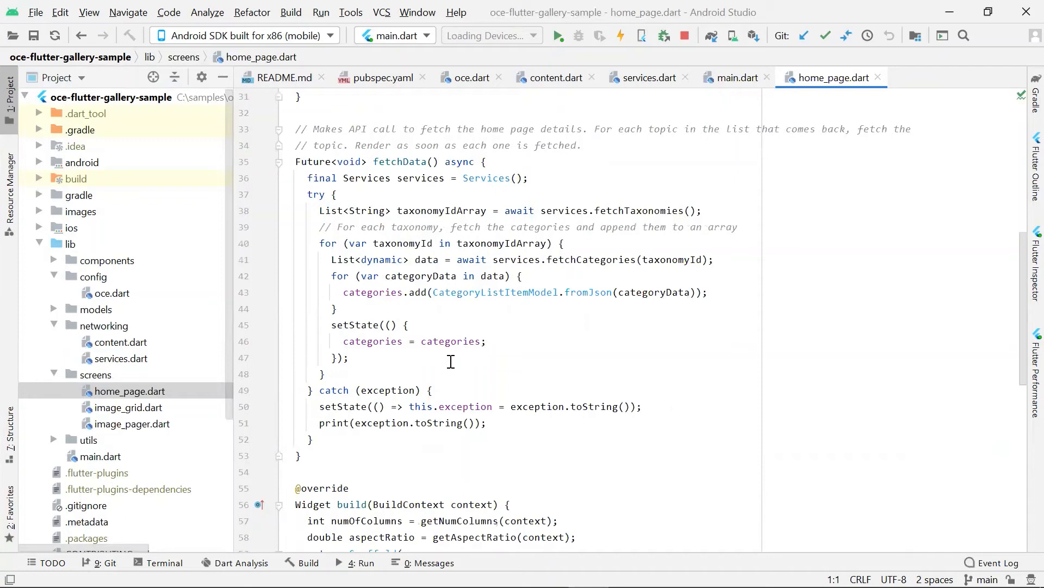
scroll(down, 3)
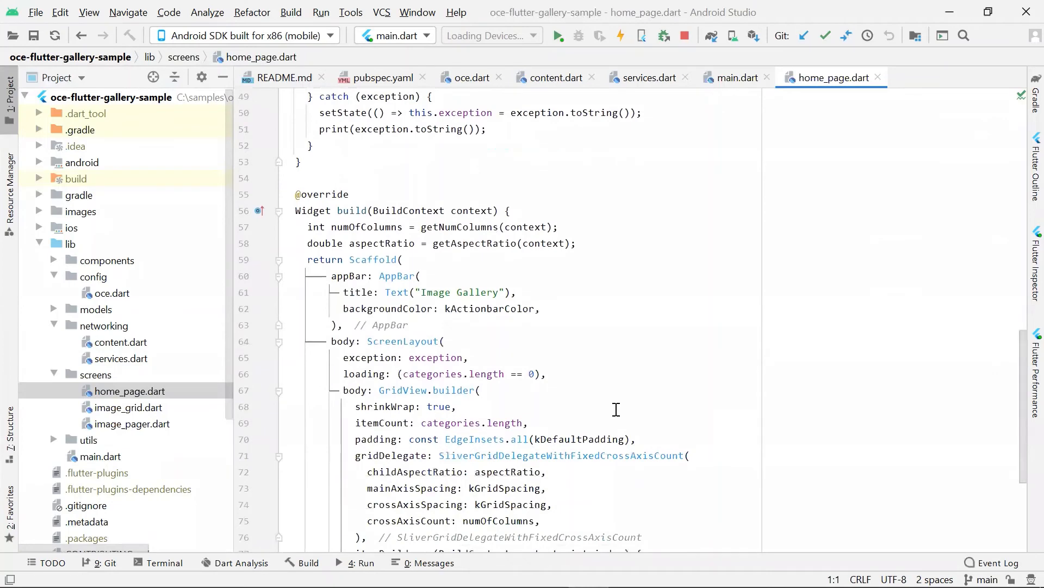
scroll(down, 3)
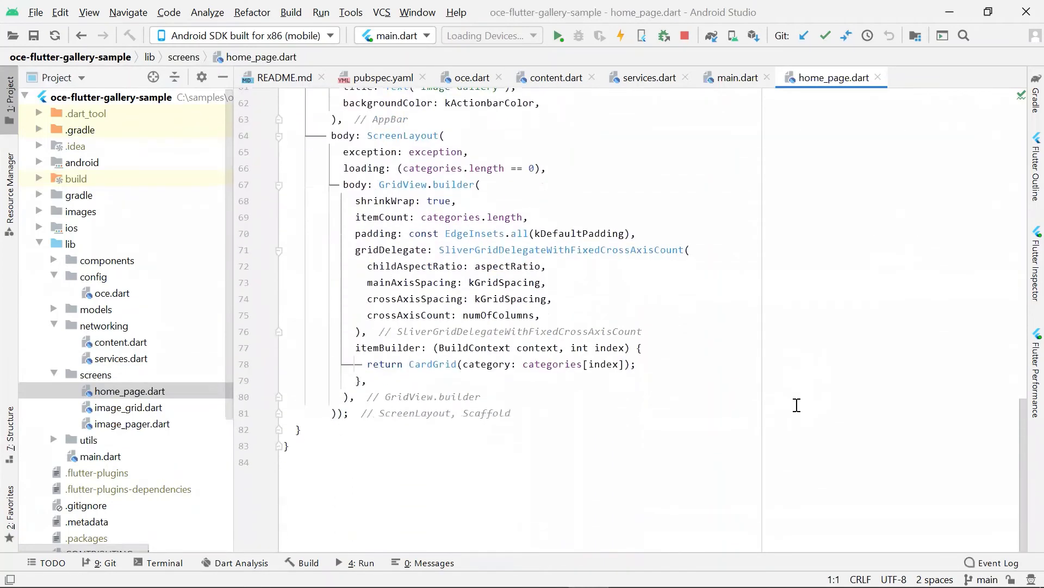
mouse_move(440, 366)
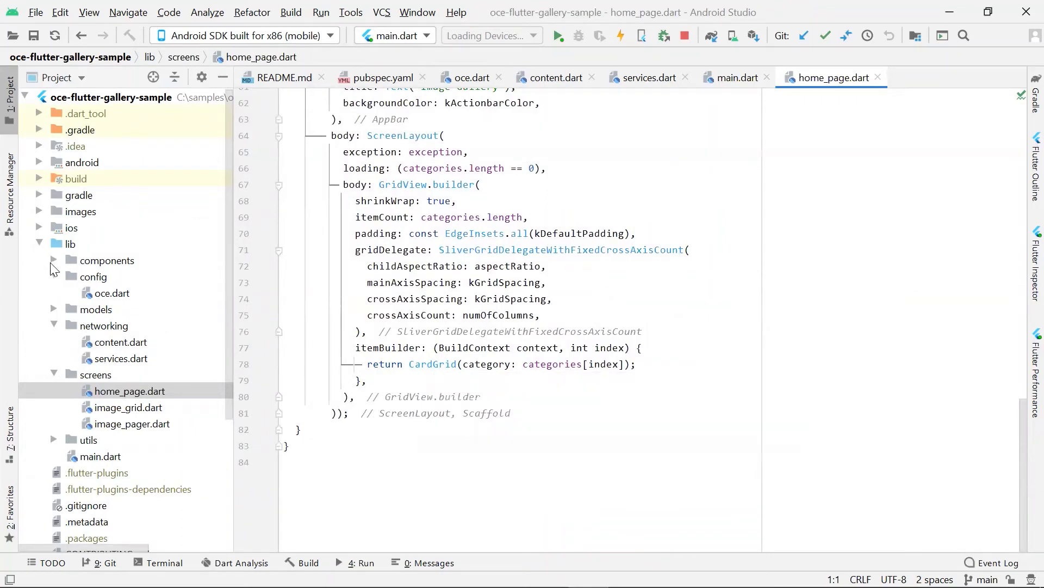
Expand components, view card_grid.dart and read down to the GestureDetector onTap that opens ImageGrid
click(53, 260)
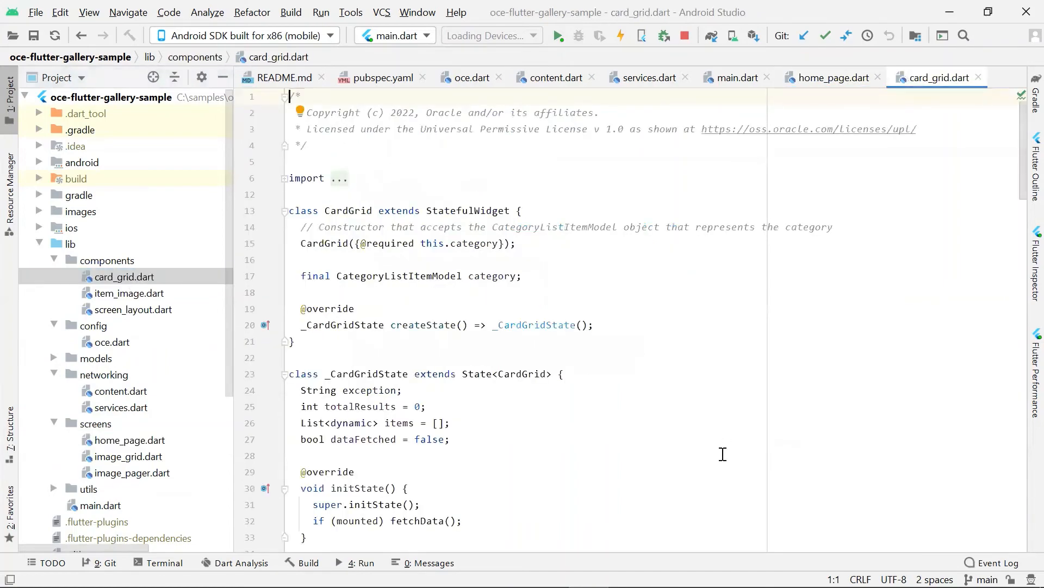
scroll(down, 3)
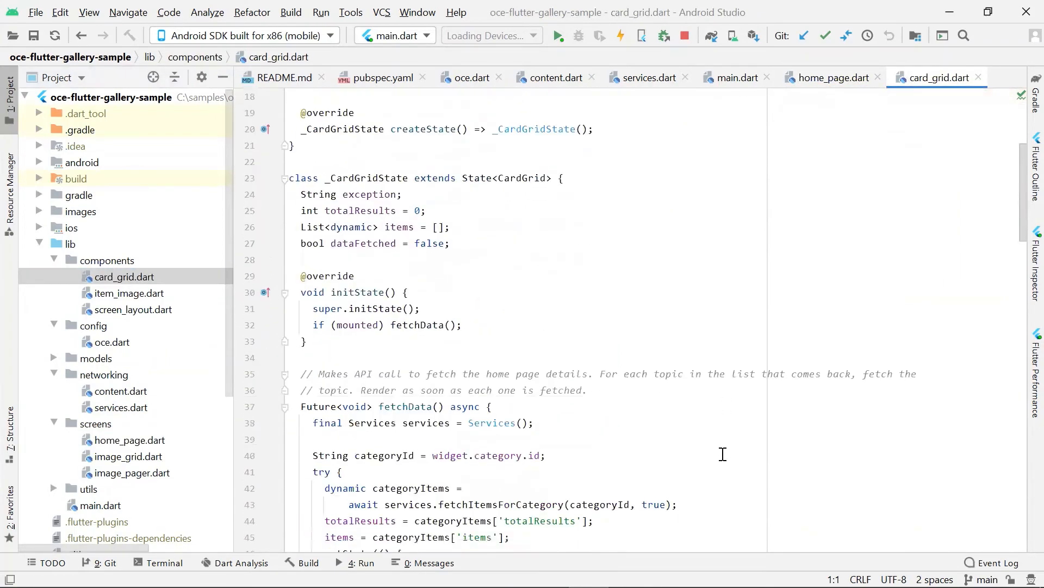
scroll(down, 3)
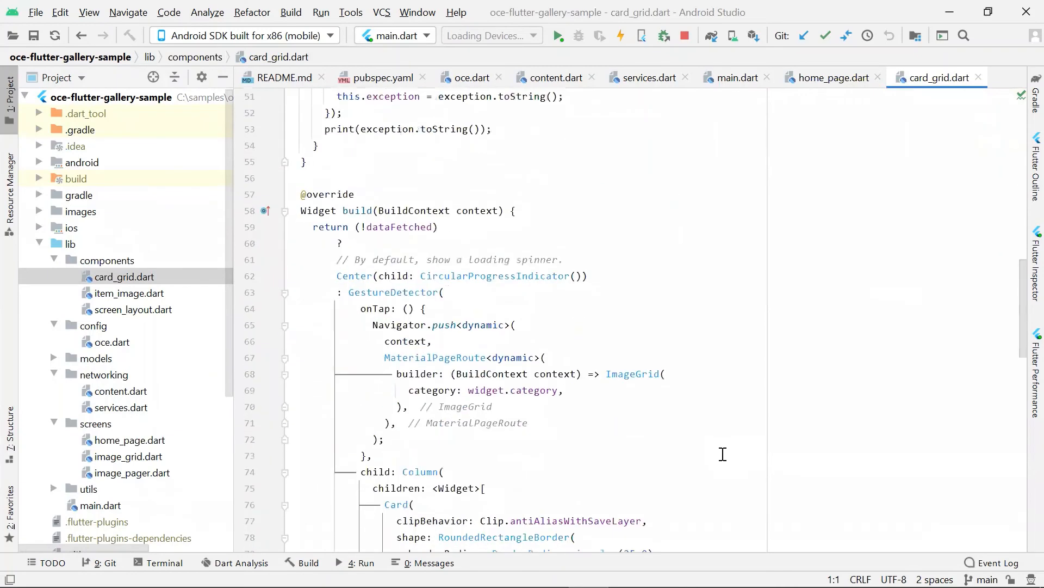
scroll(down, 3)
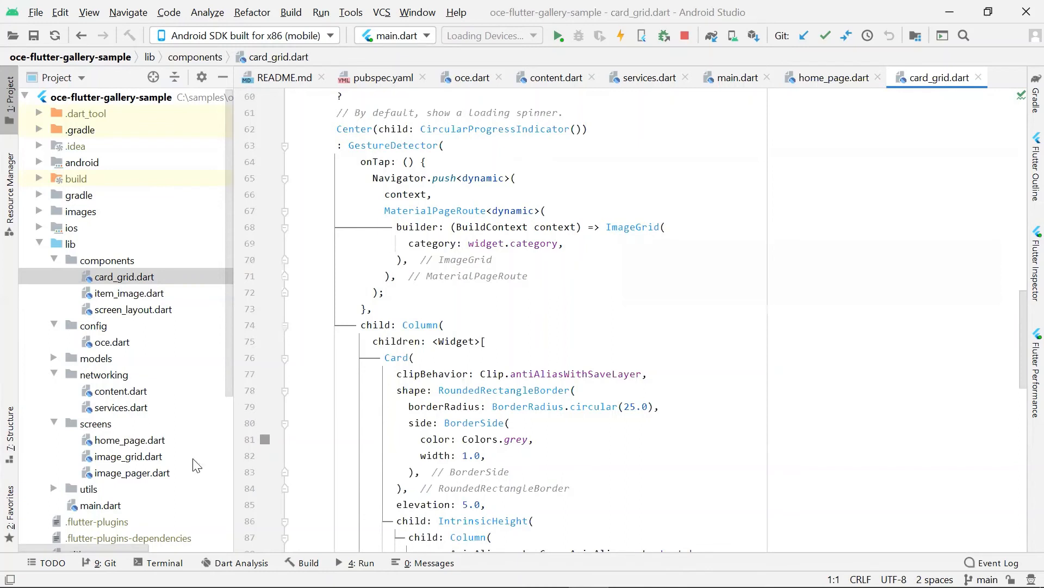
mouse_move(126, 461)
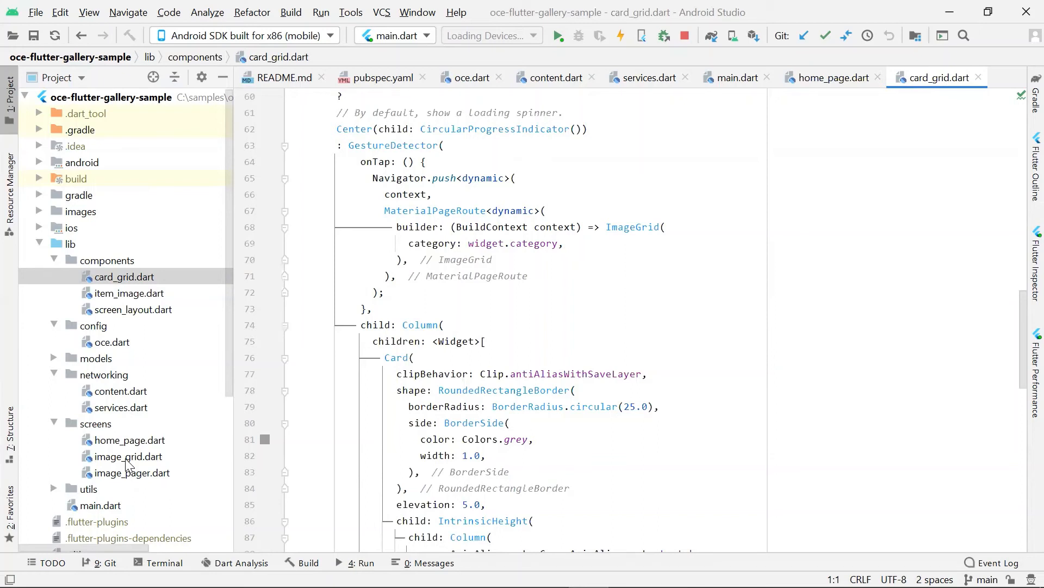
mouse_move(398, 187)
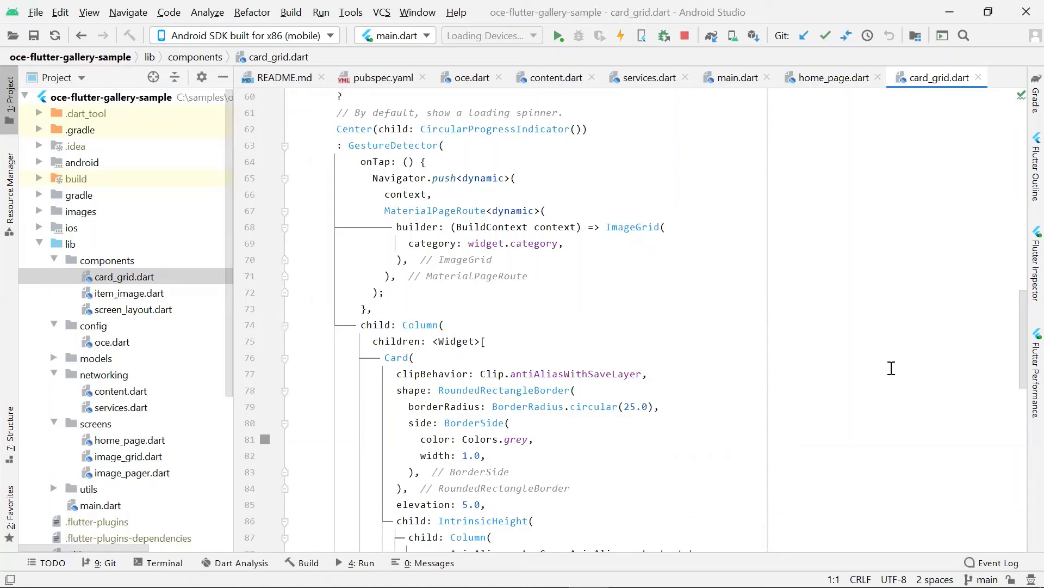
mouse_move(195, 553)
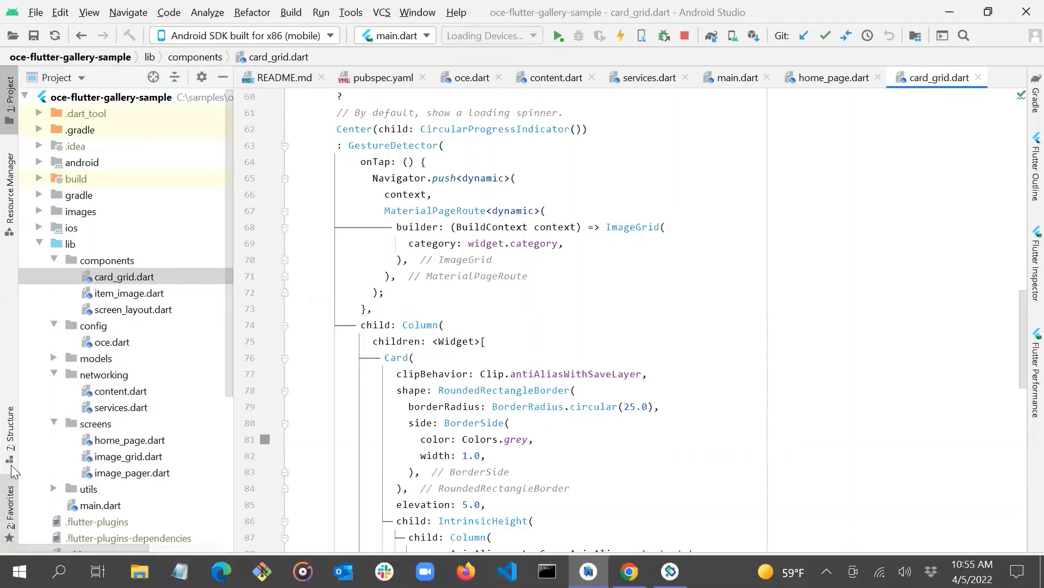
Reopen home_page.dart, then bring up image_grid.dart from screens for review
click(129, 439)
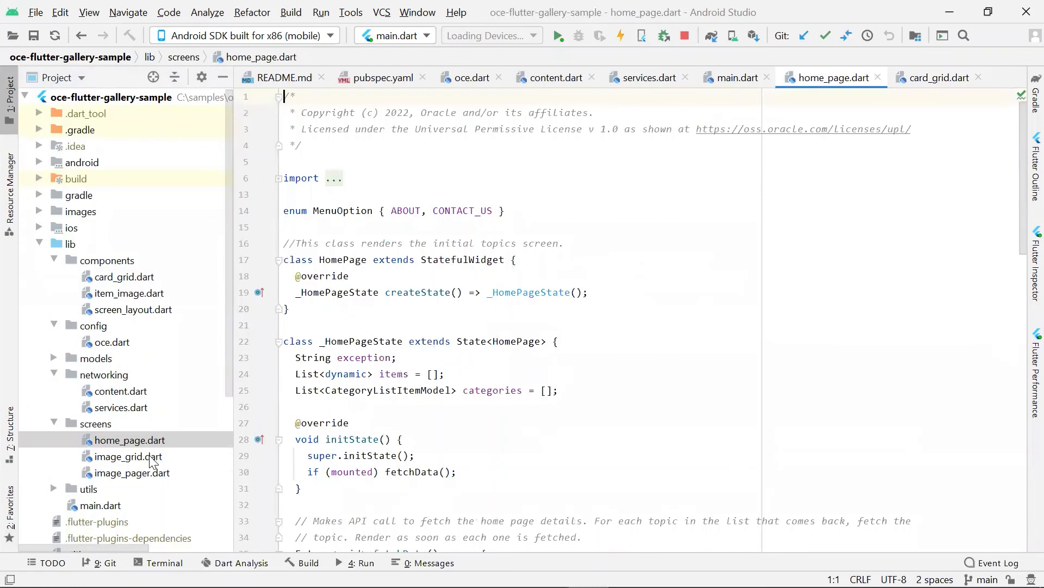
click(128, 455)
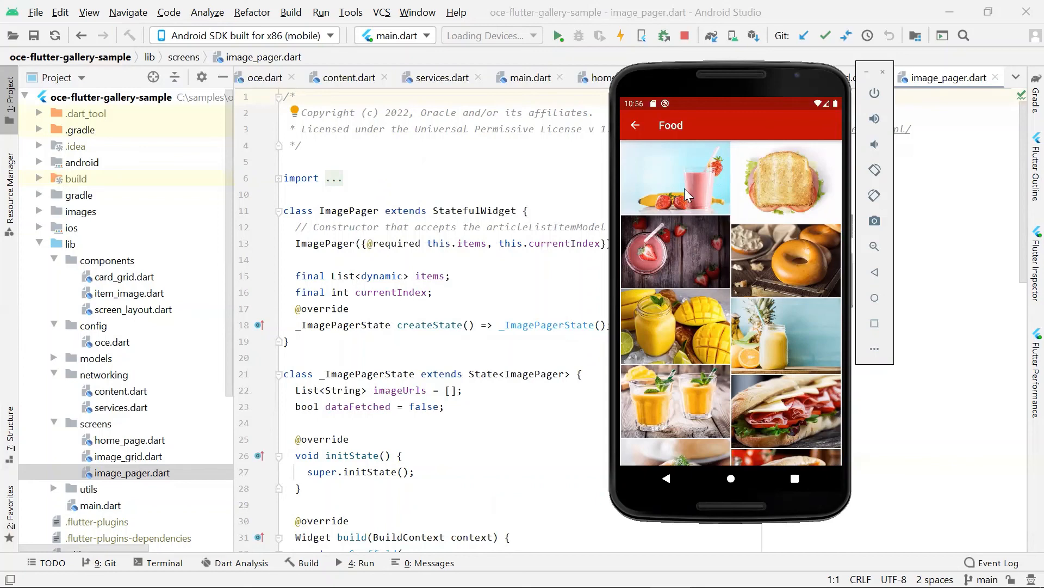
Show the Food smoothie photo full-size in the emulator's image pager, then switch to the browser
click(675, 178)
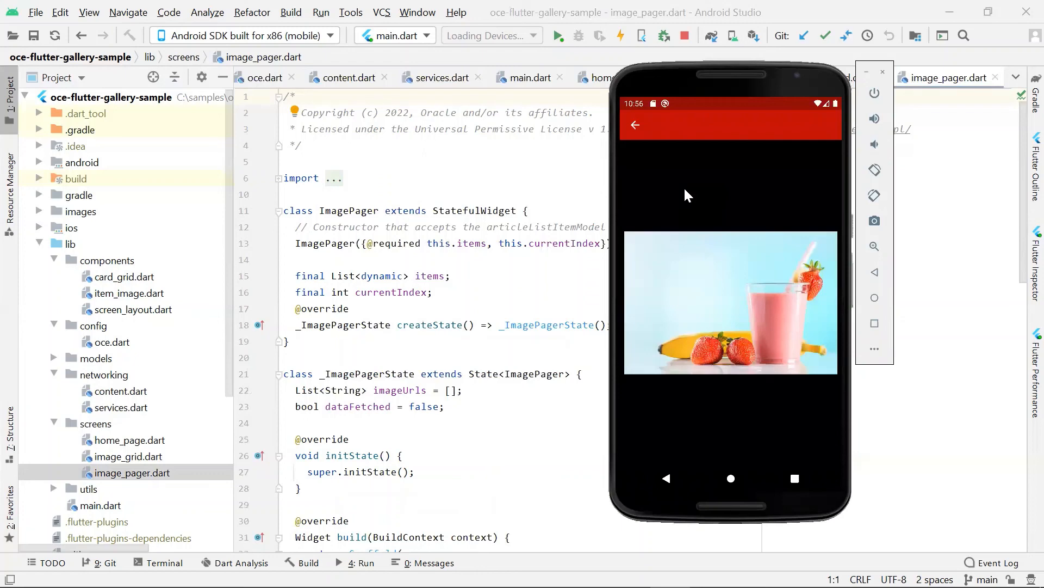
mouse_move(122, 472)
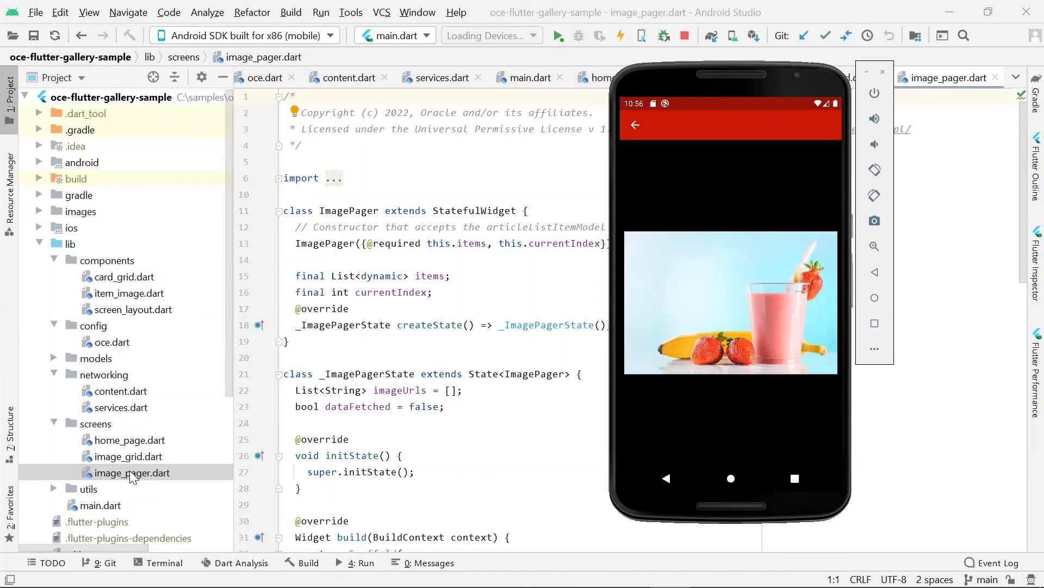
key(alt+tab)
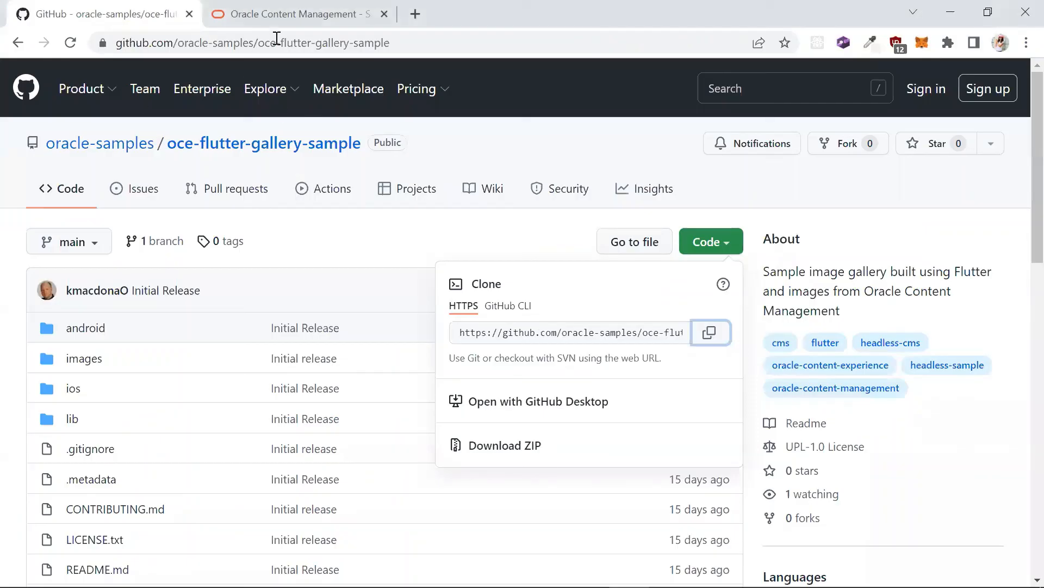
Show the Oracle Content Management samples page scrolled to the Flutter image gallery tutorial and GitHub links
click(296, 13)
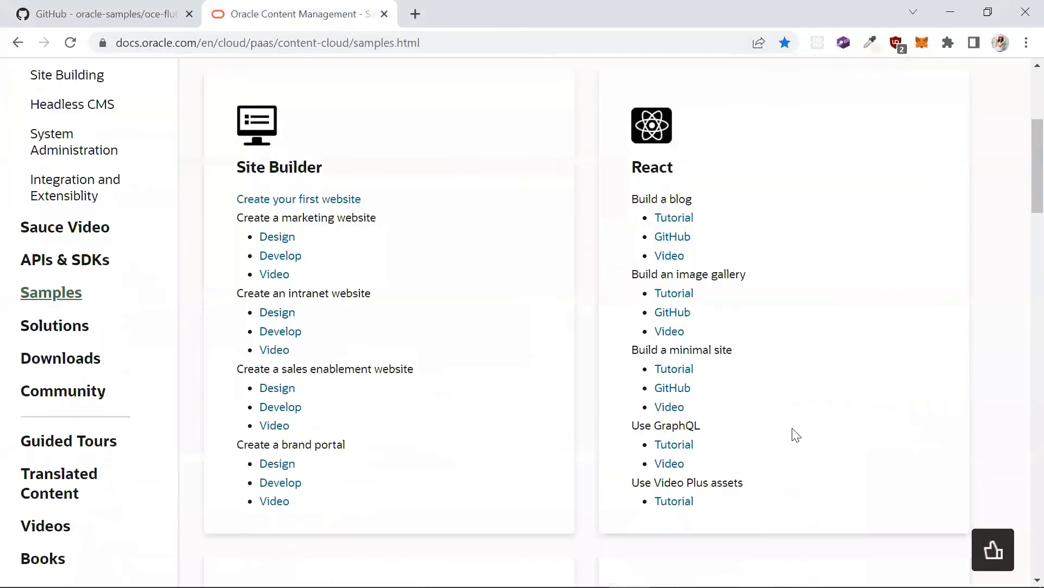
scroll(down, 3)
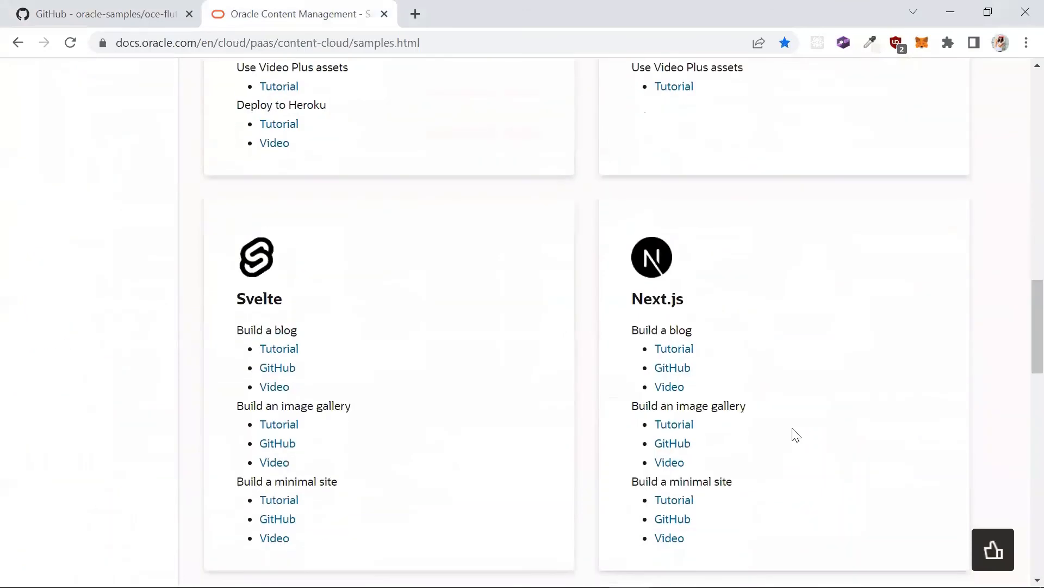
scroll(down, 3)
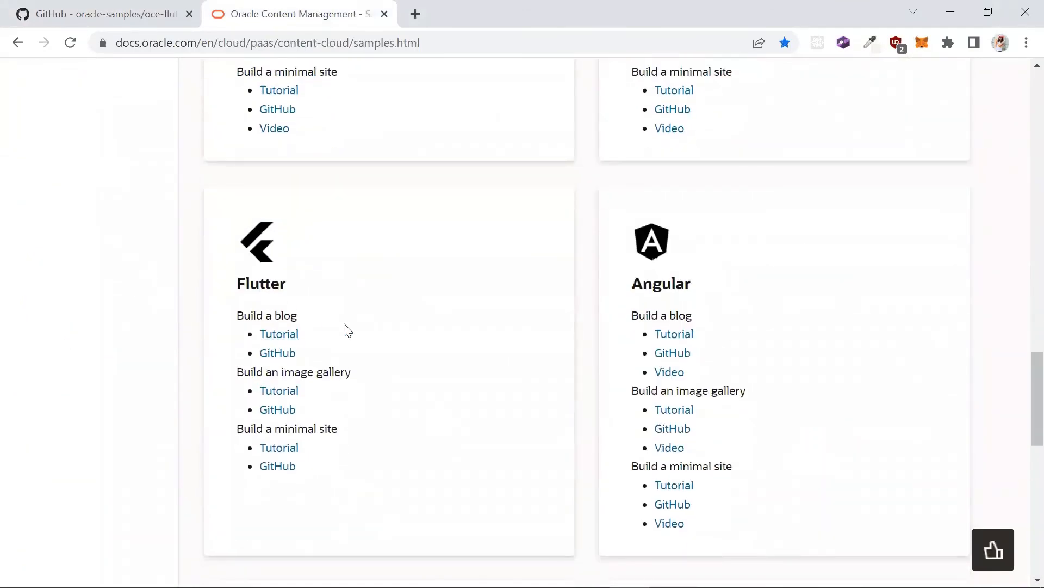